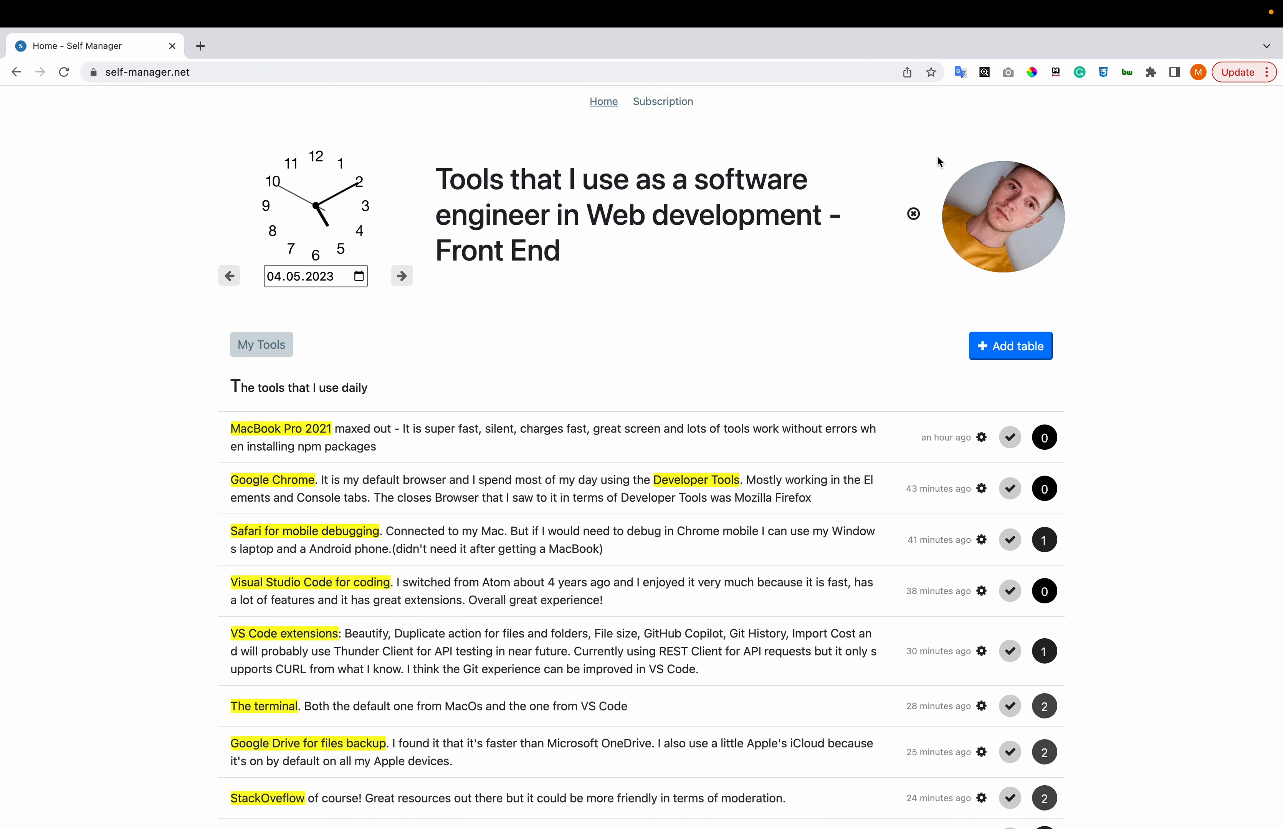
mouse_move(780, 294)
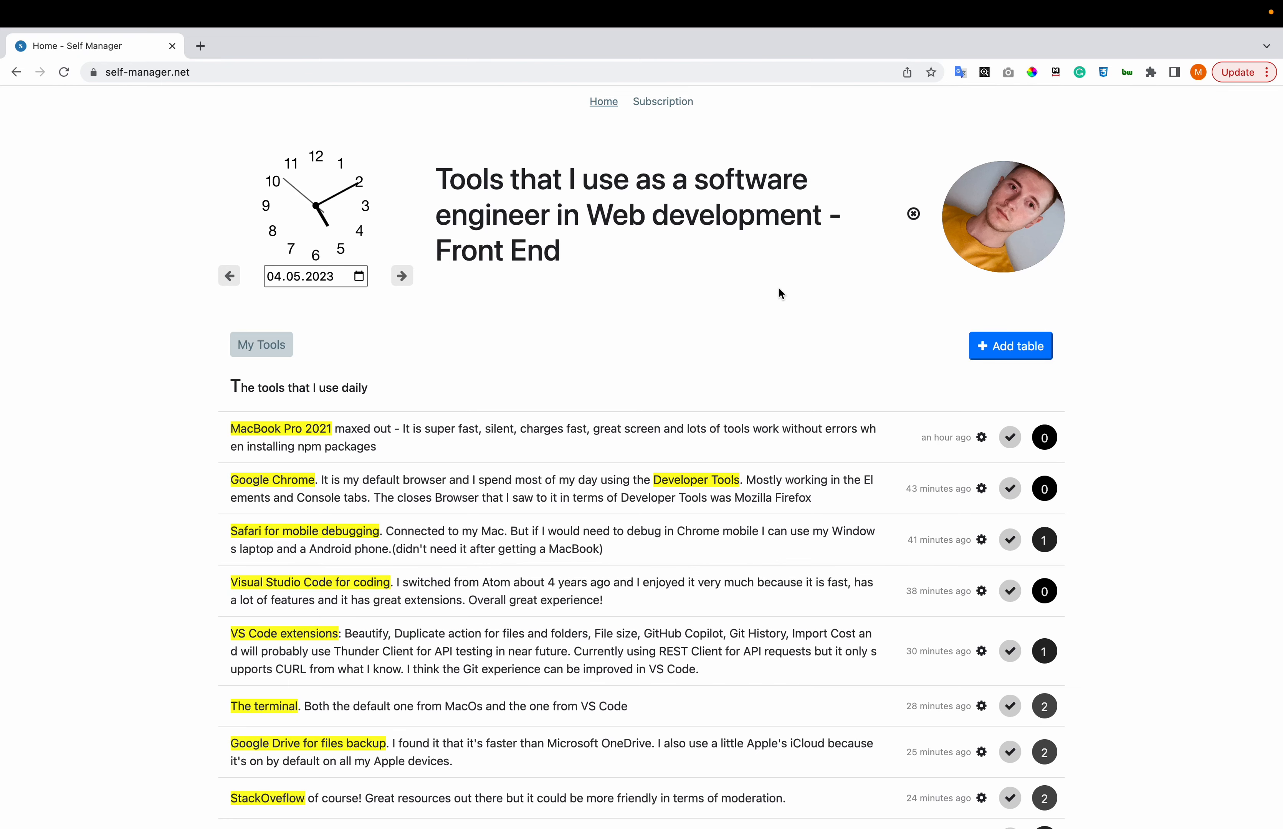
- Scroll the daily tools list down to the inspect.ceros.com, Figma, Grammarly and self-manager.net entries
scroll(down, 3)
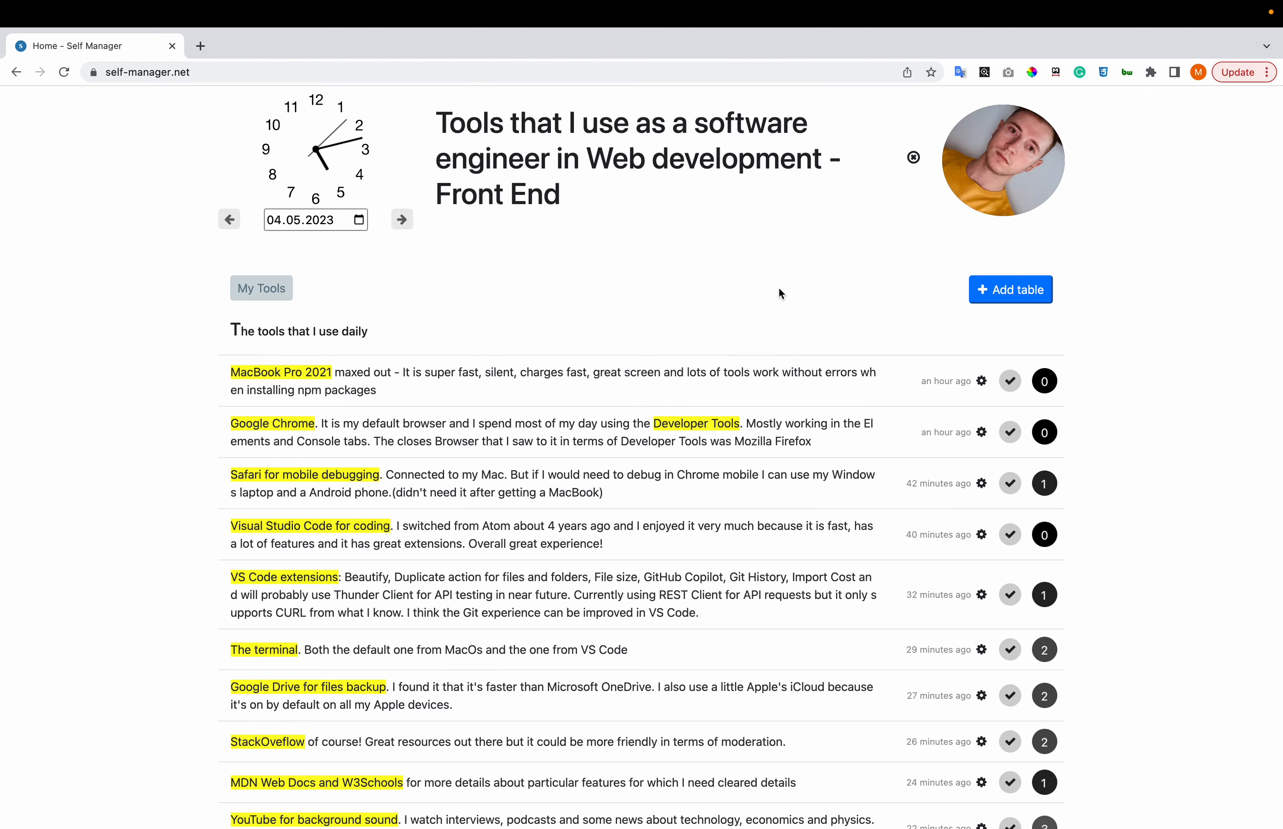
mouse_move(104, 432)
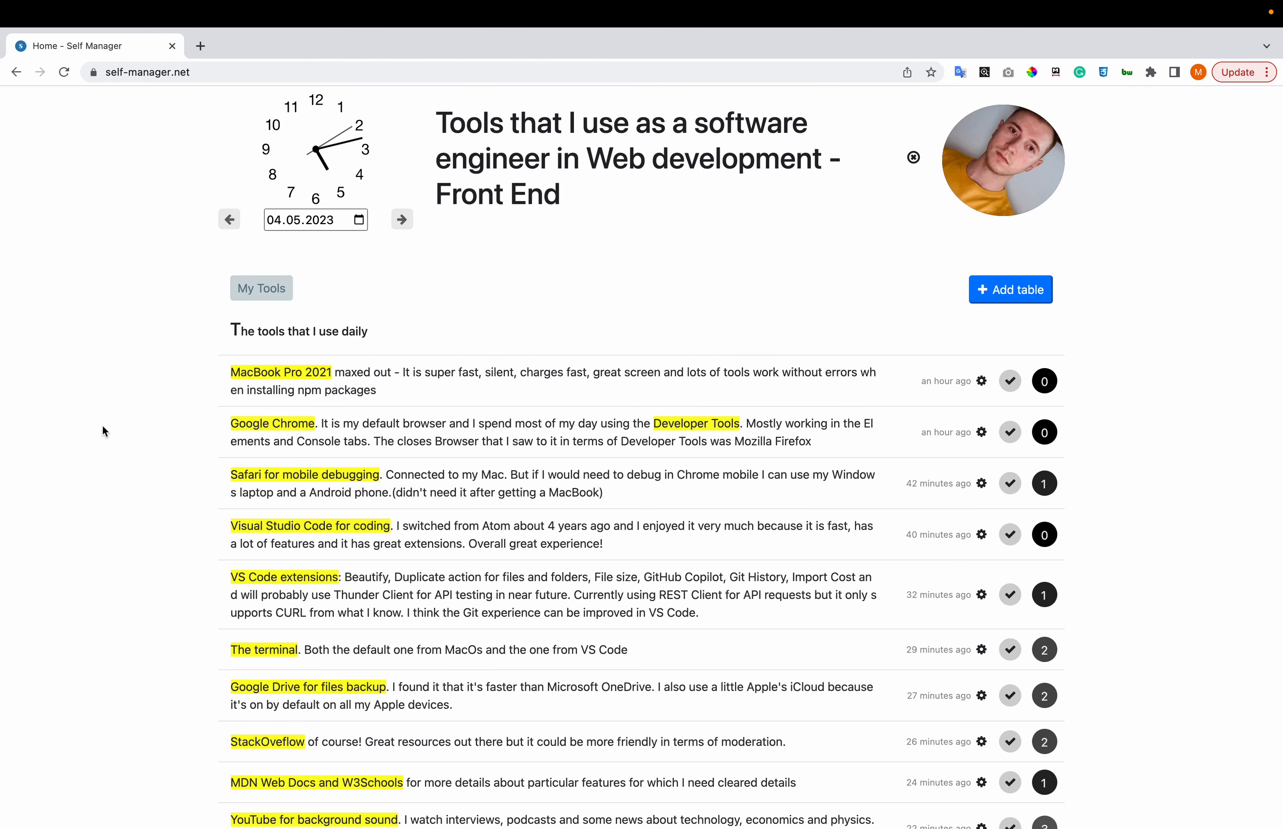
mouse_move(155, 430)
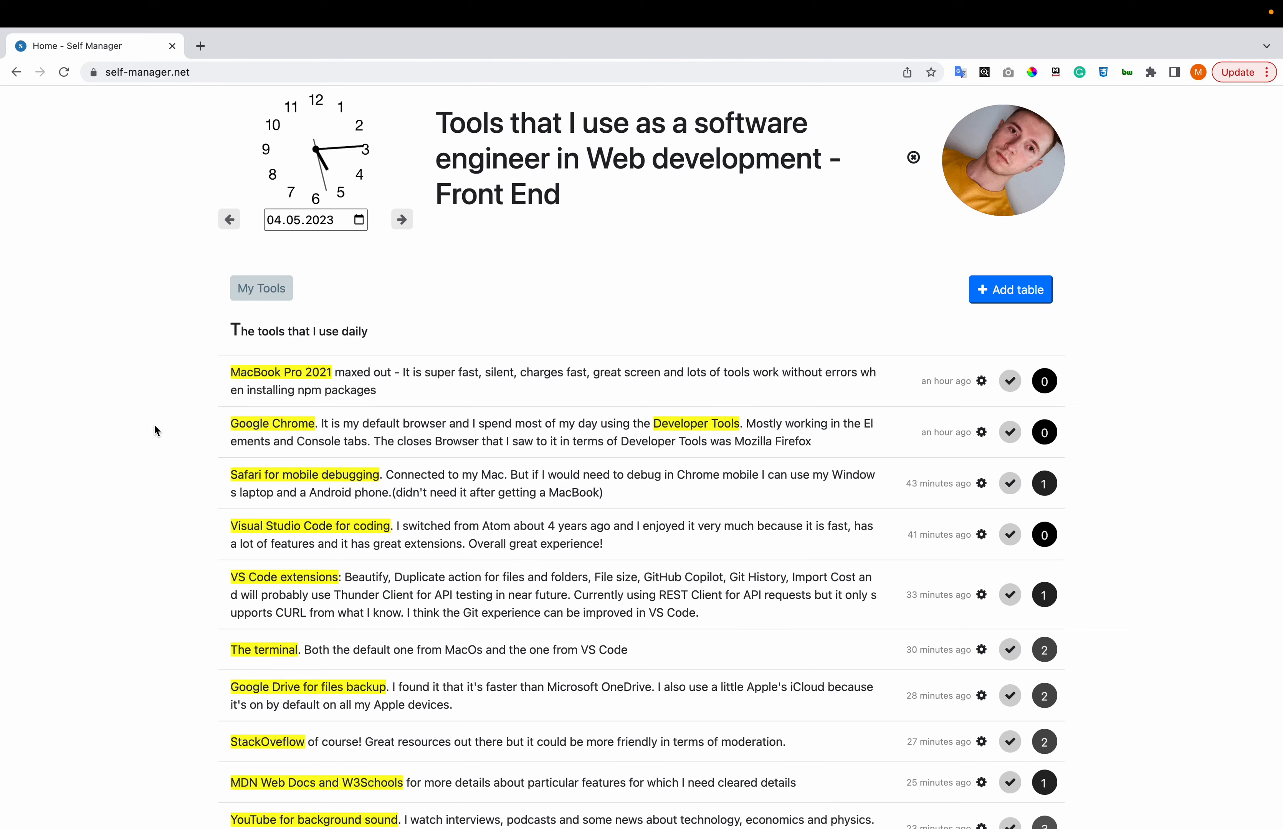
scroll(down, 3)
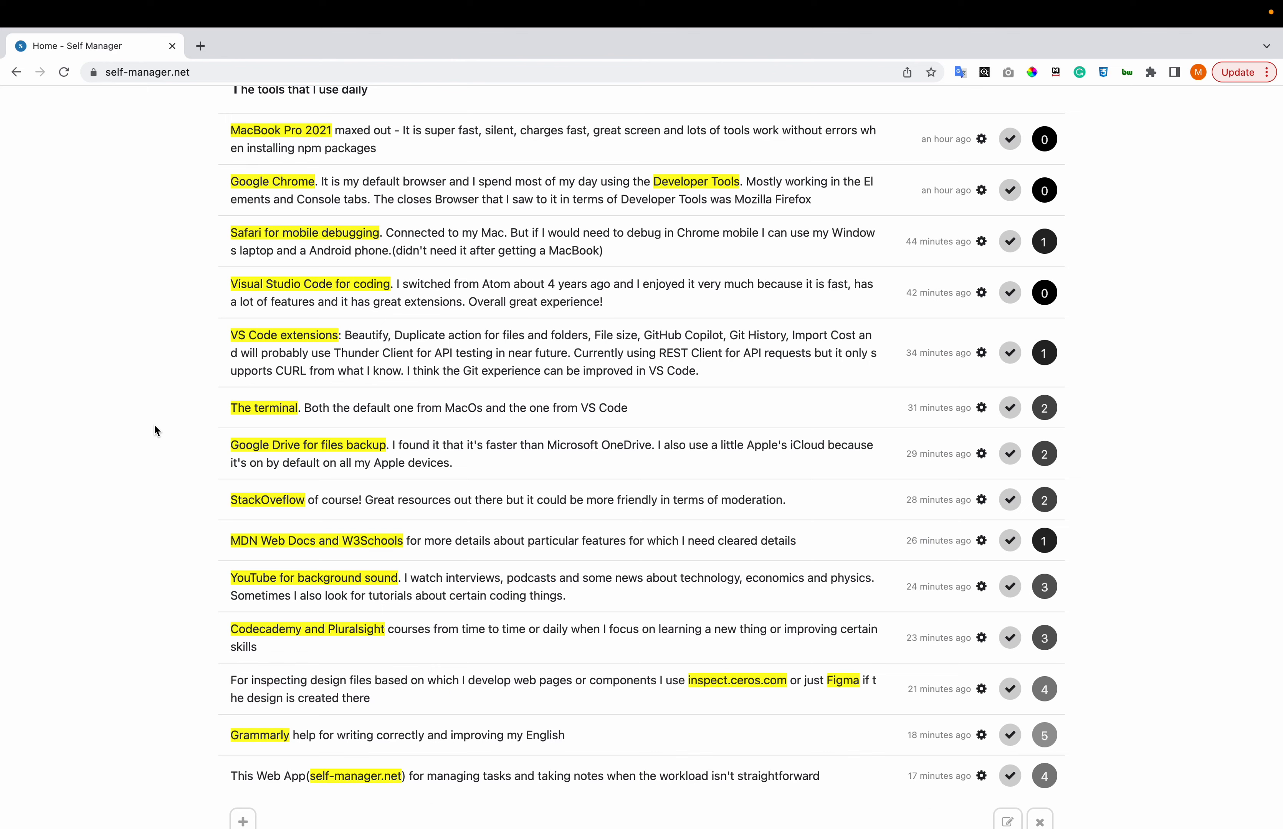
mouse_move(140, 663)
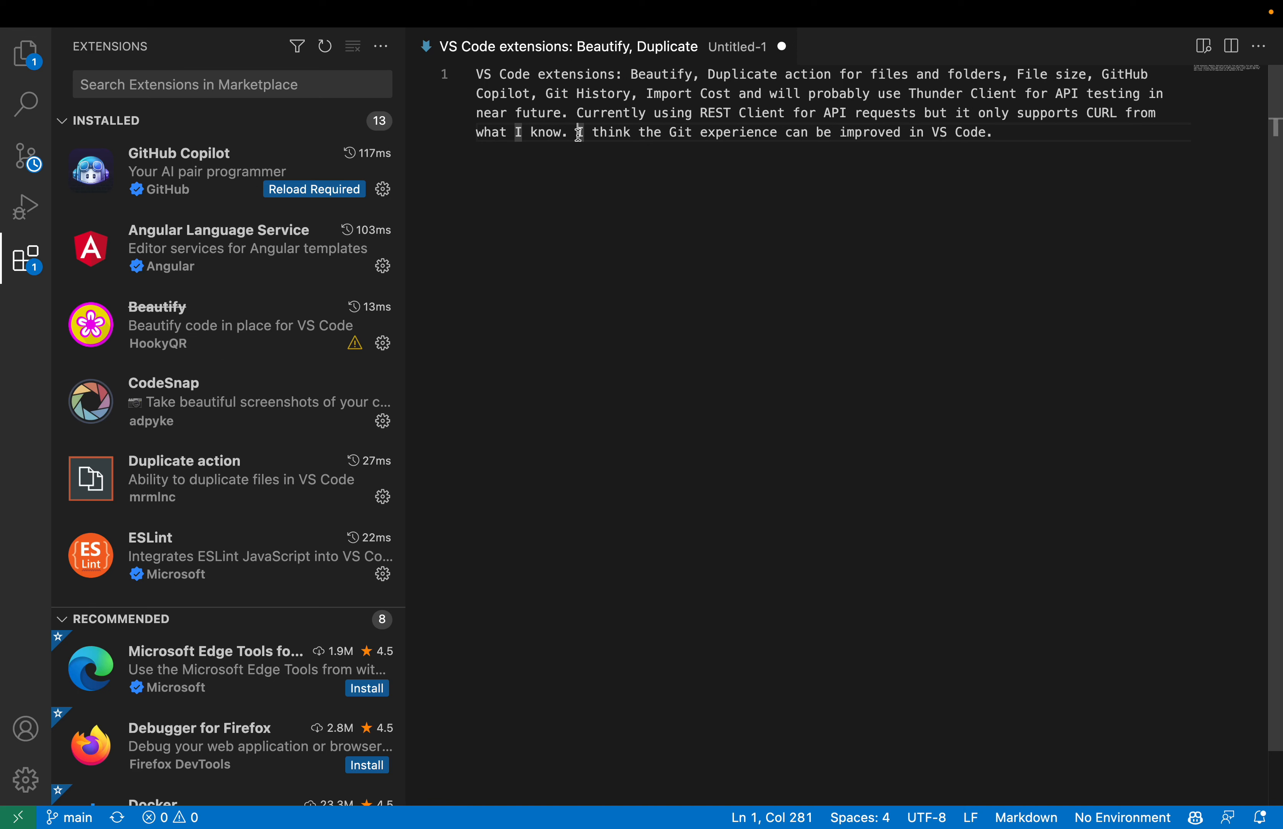
key(Enter)
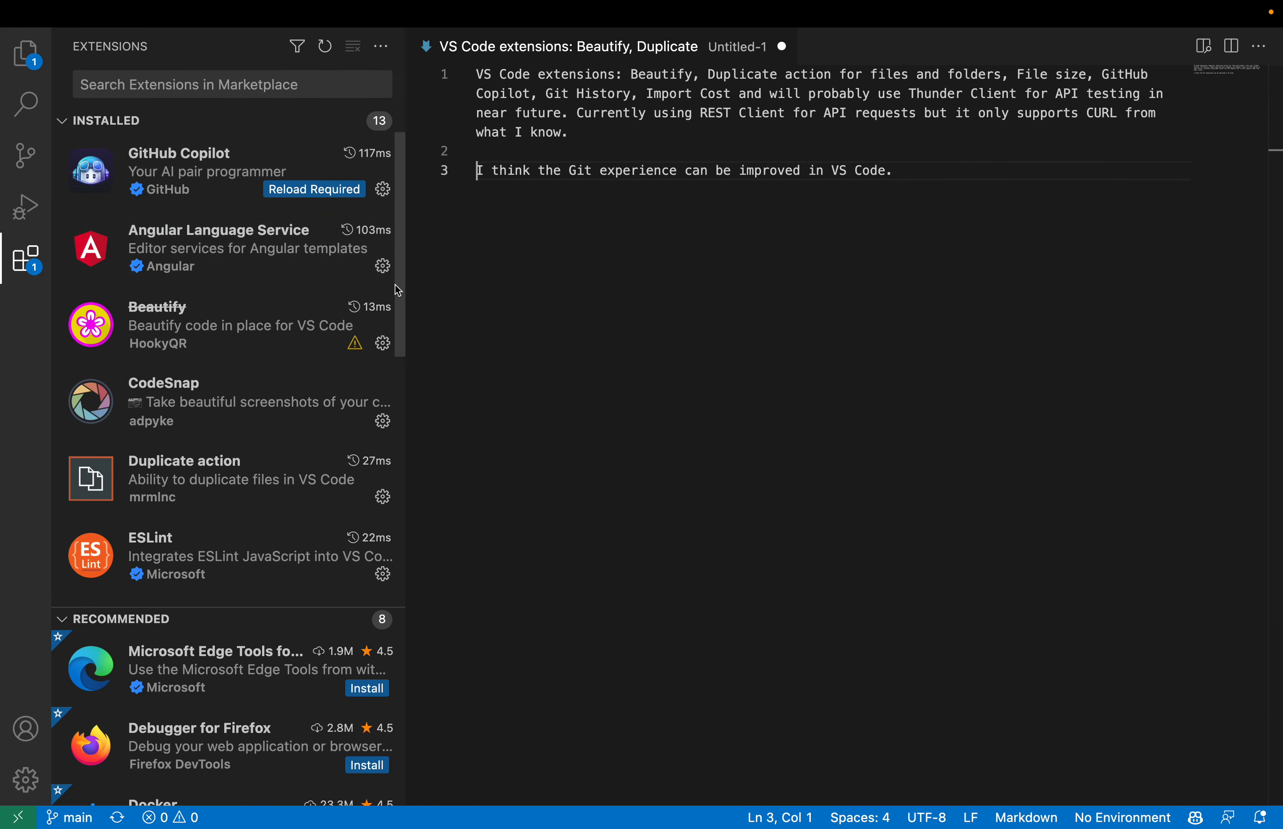
mouse_move(462, 221)
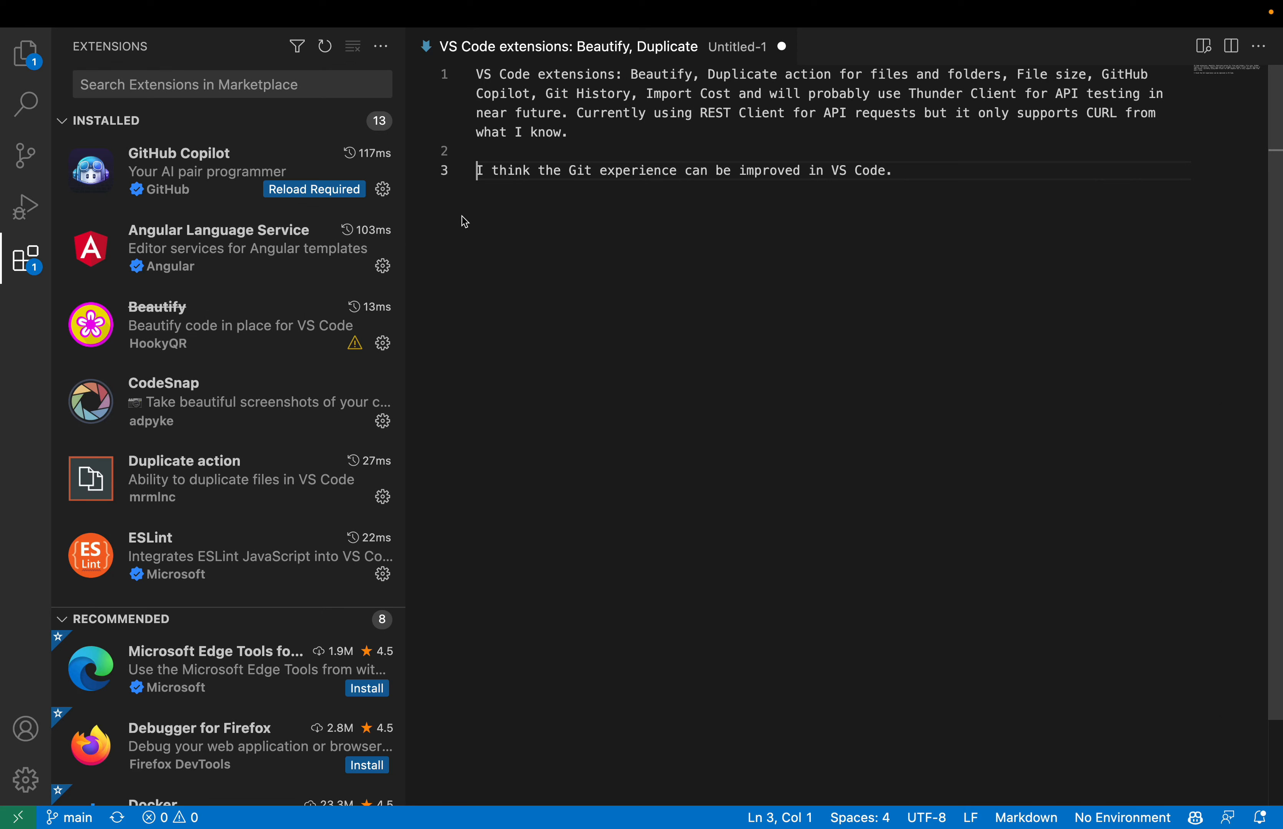
mouse_move(255, 296)
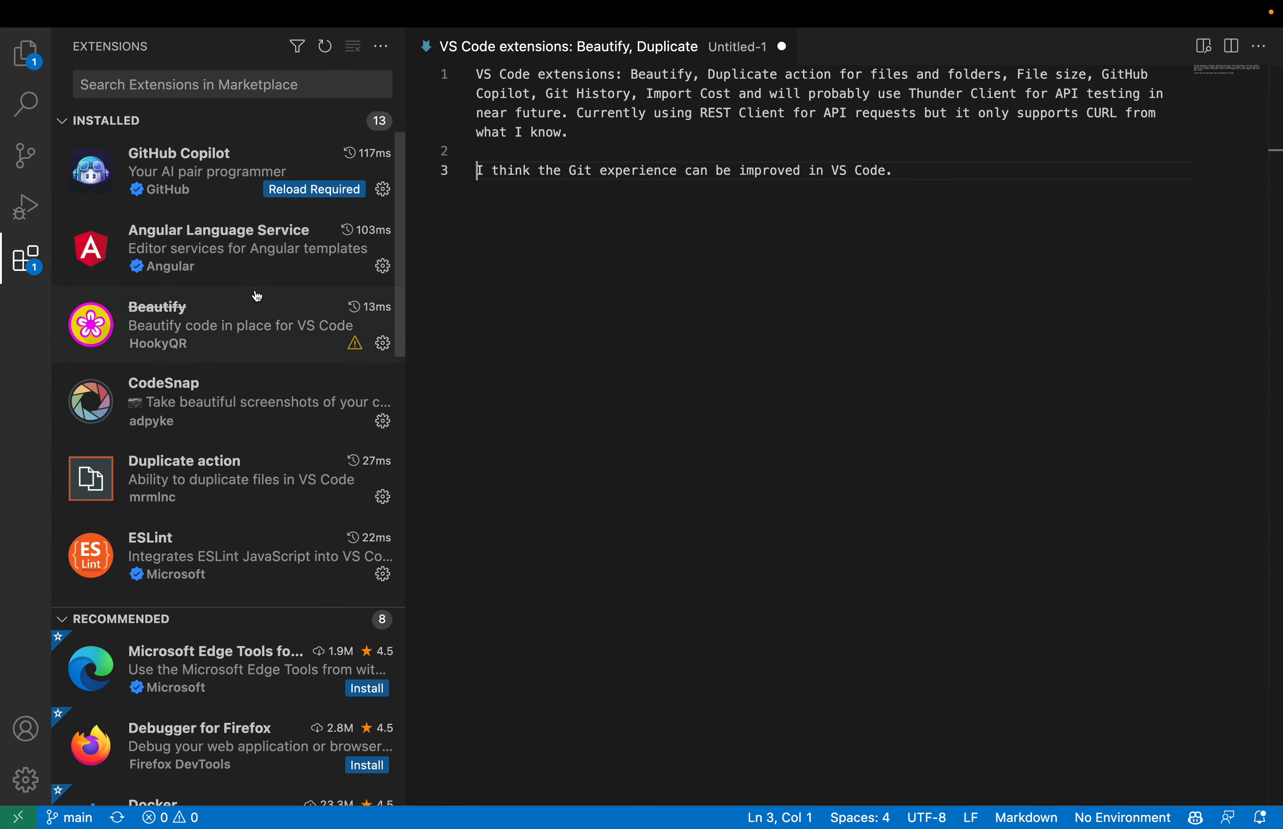
mouse_move(180, 324)
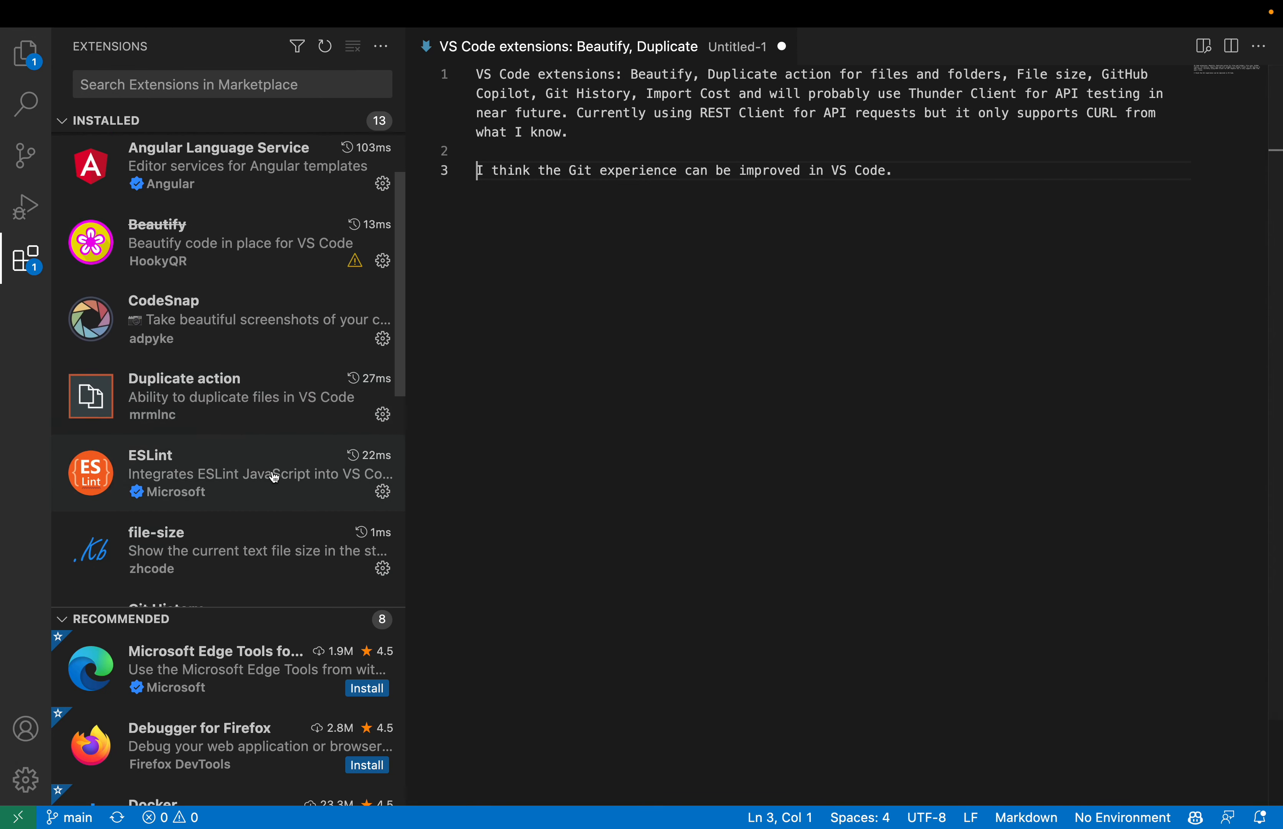
scroll(down, 3)
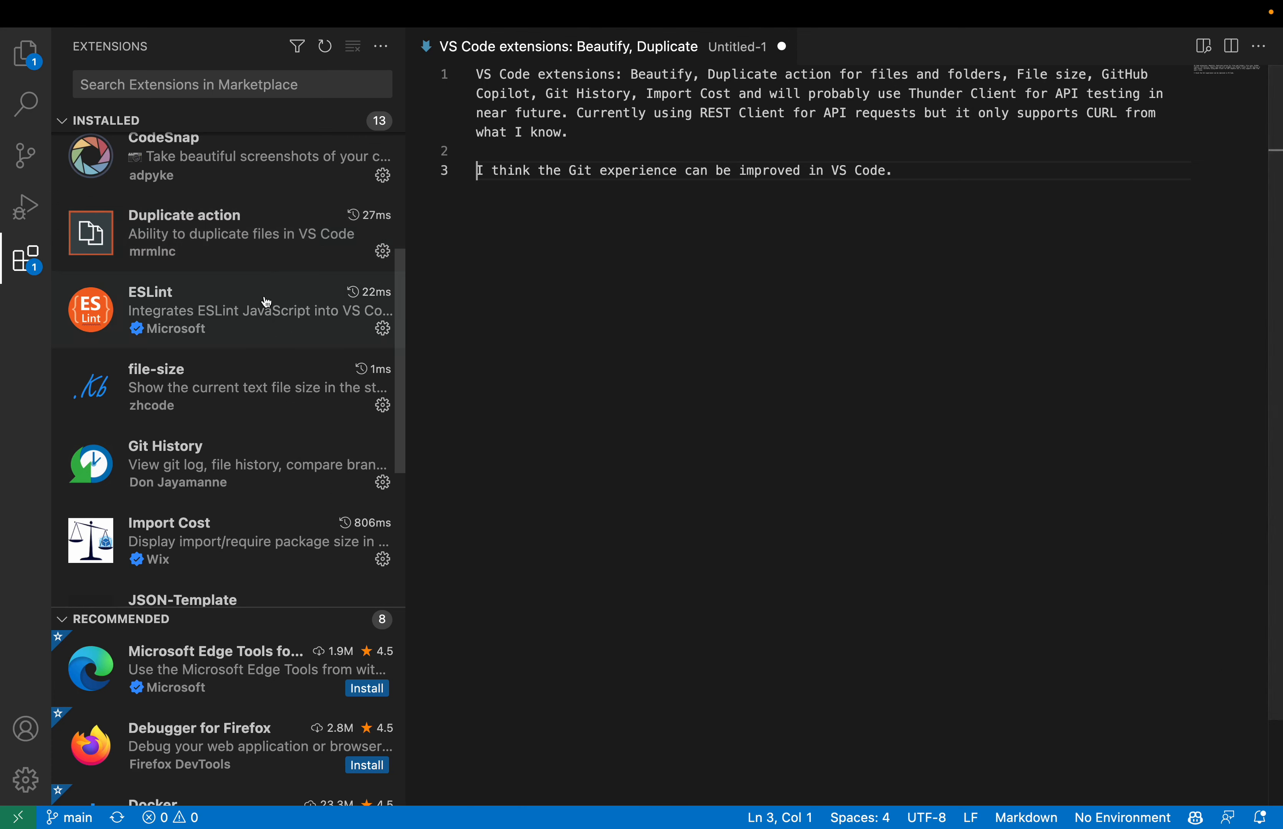
mouse_move(473, 321)
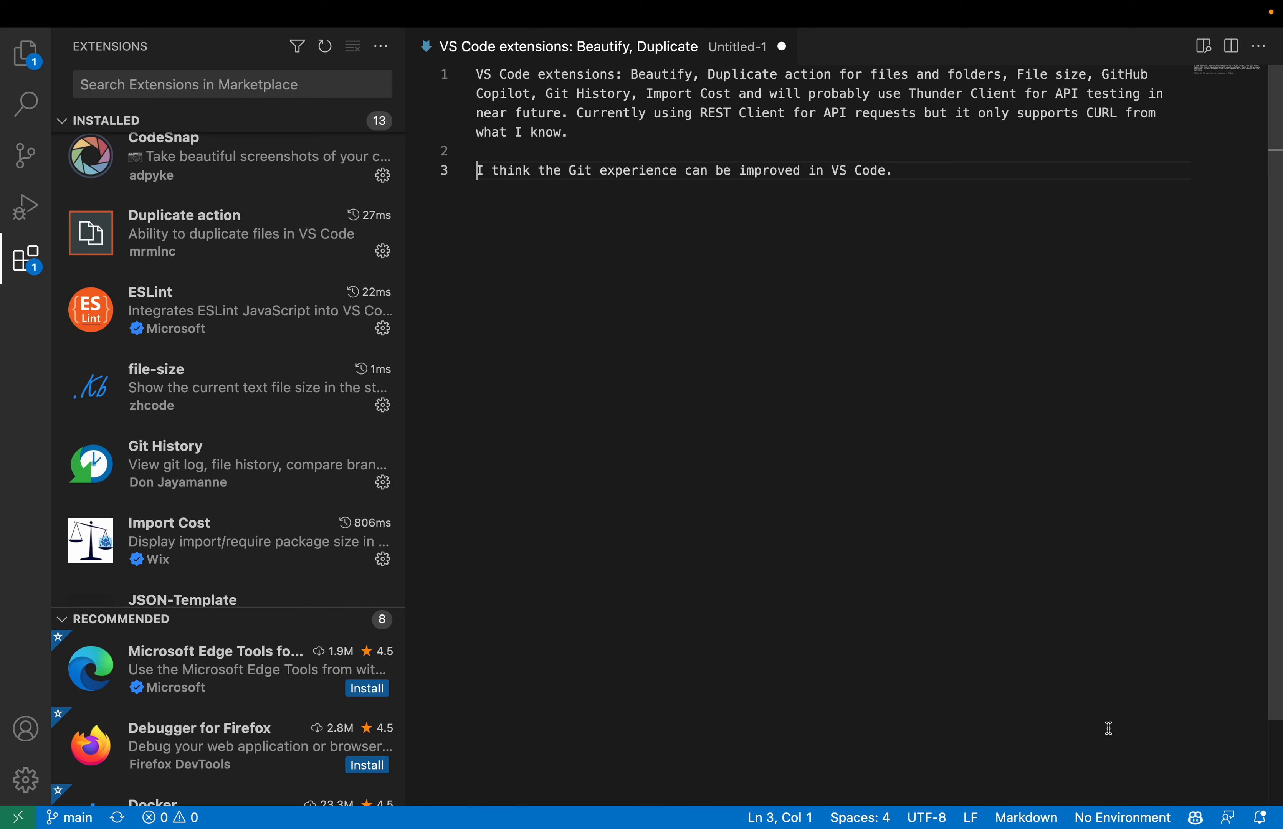
mouse_move(710, 66)
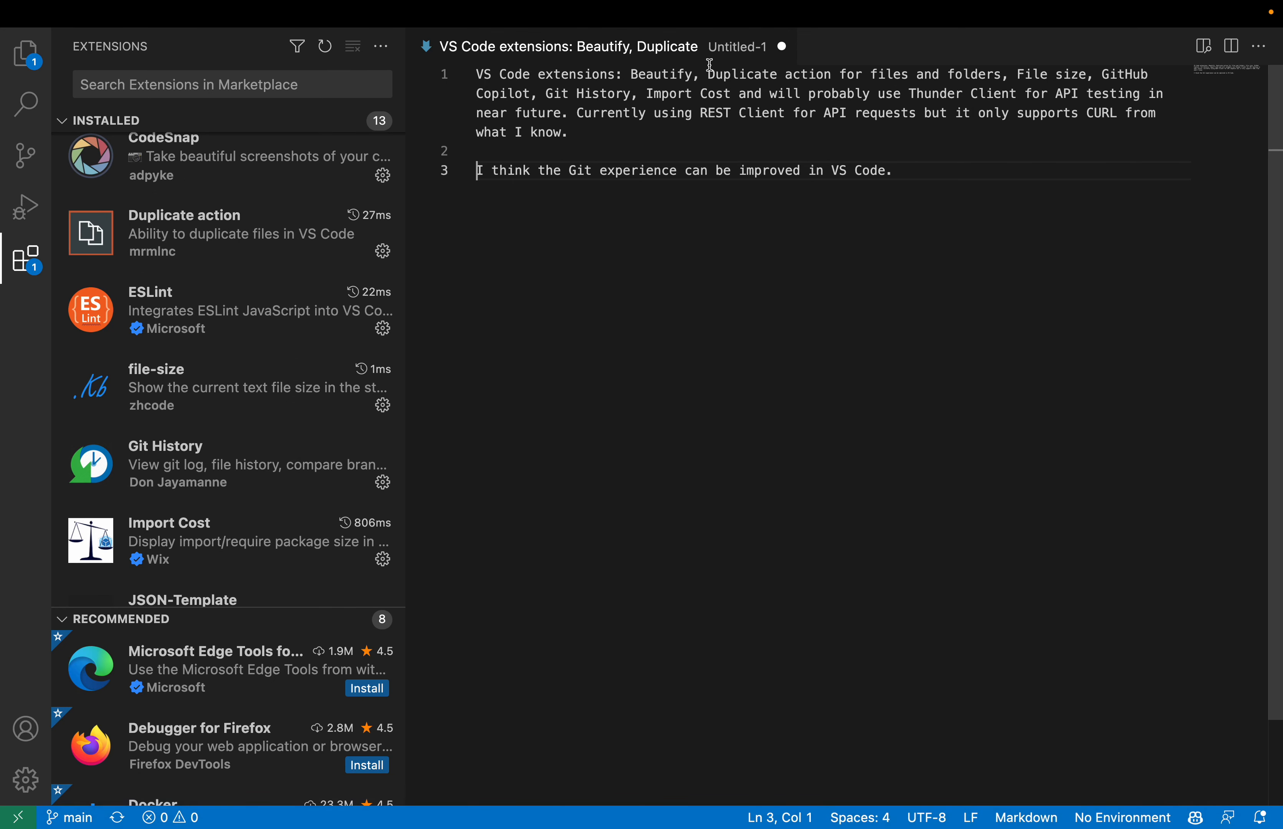
mouse_move(961, 653)
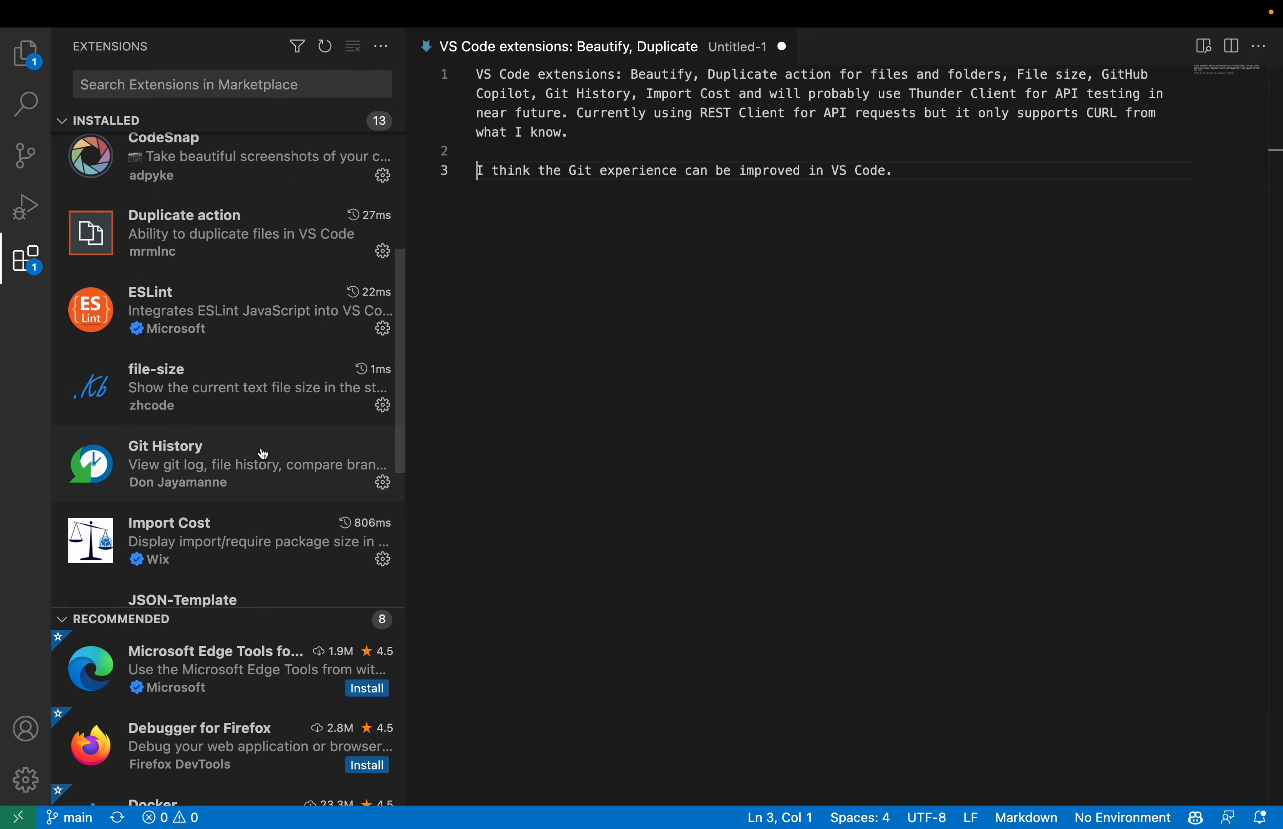
mouse_move(476, 394)
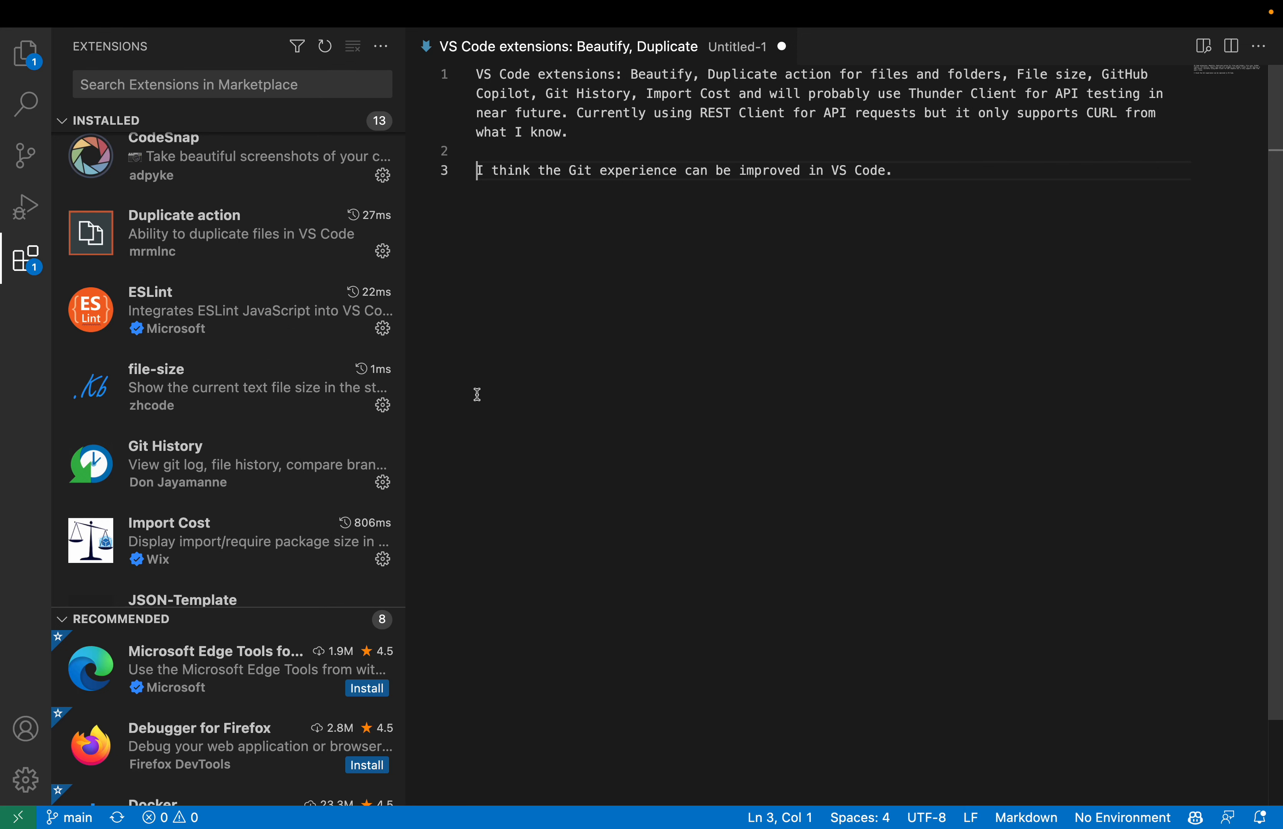
mouse_move(258, 514)
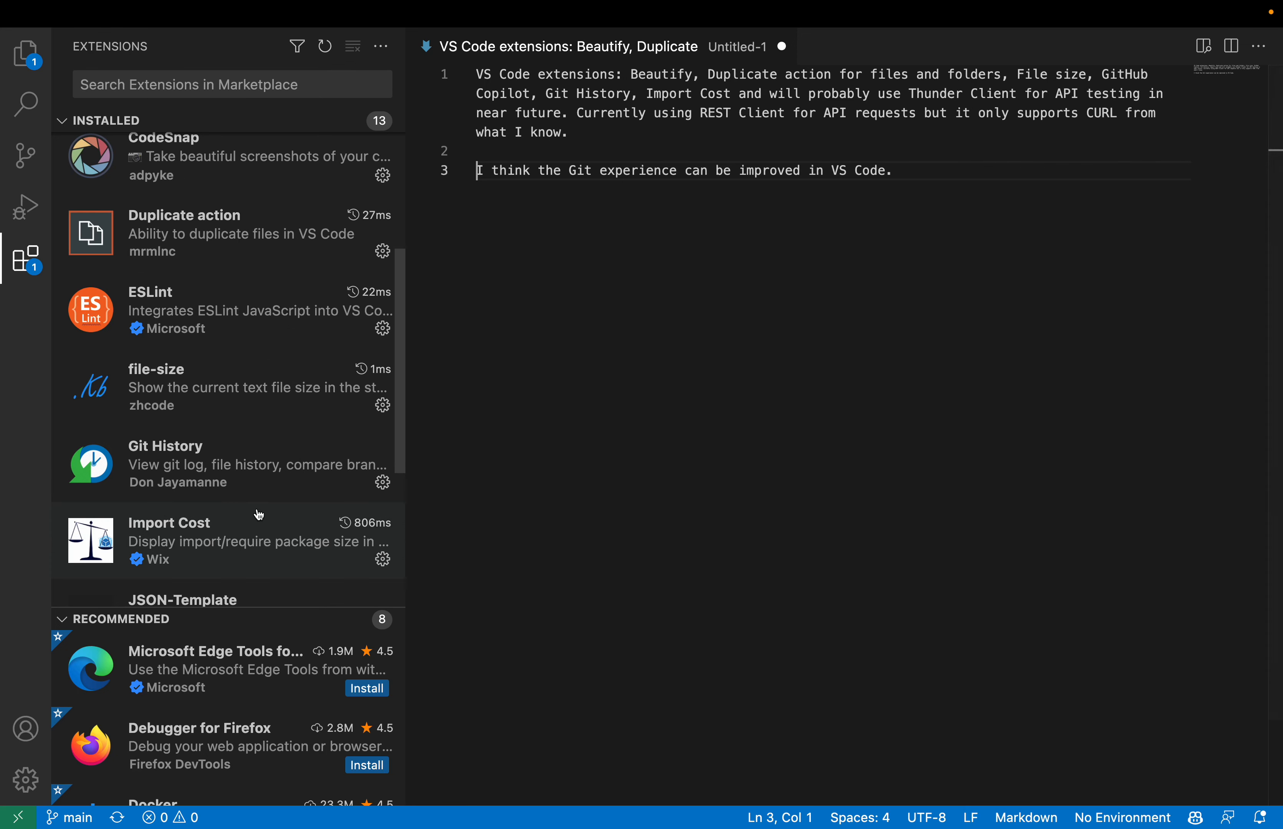
scroll(down, 3)
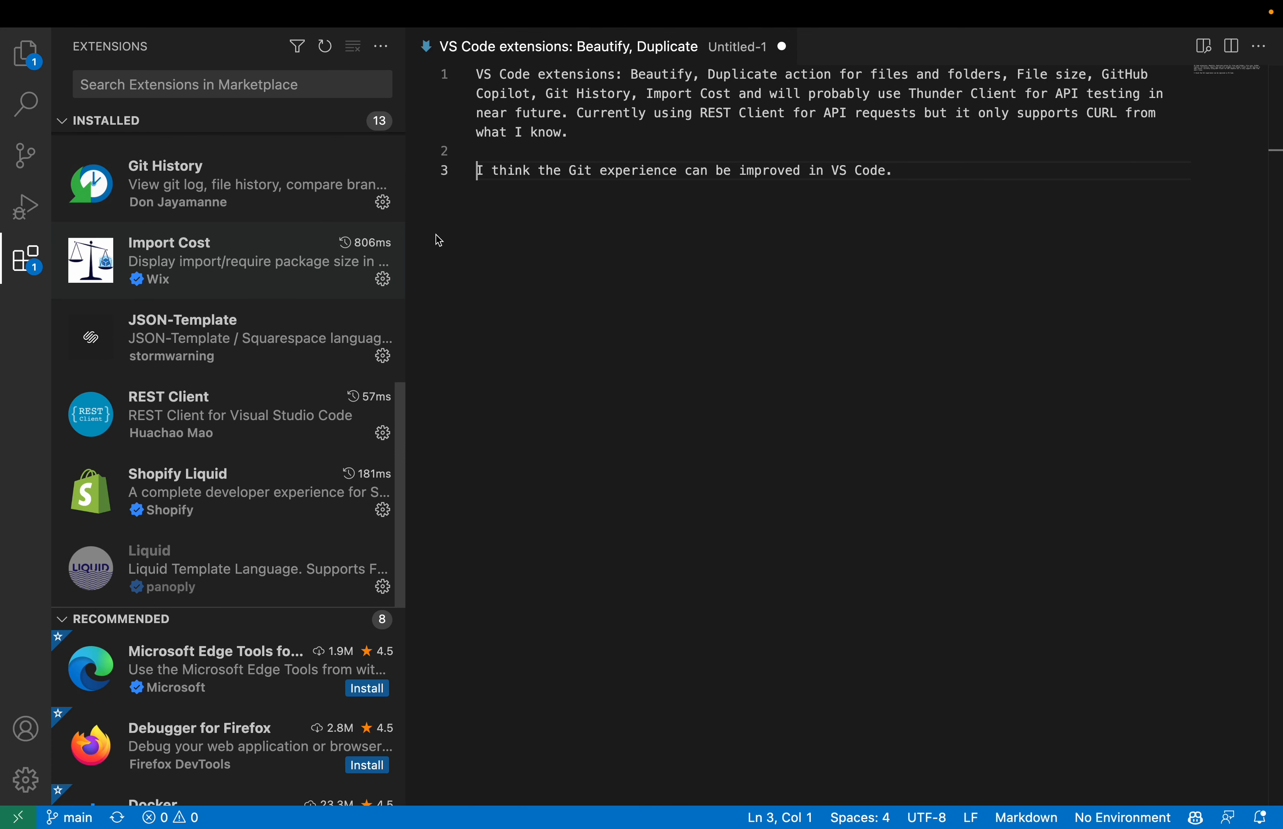
mouse_move(595, 232)
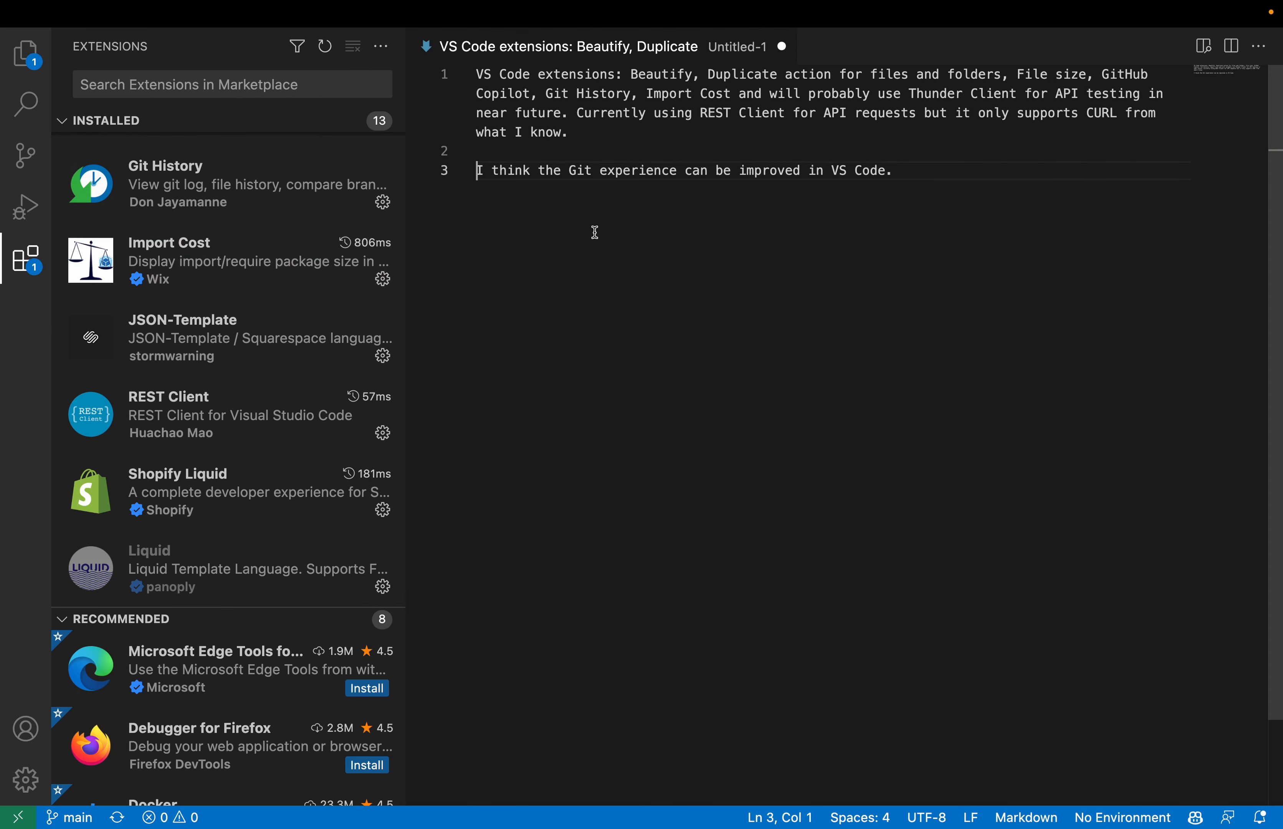
mouse_move(563, 242)
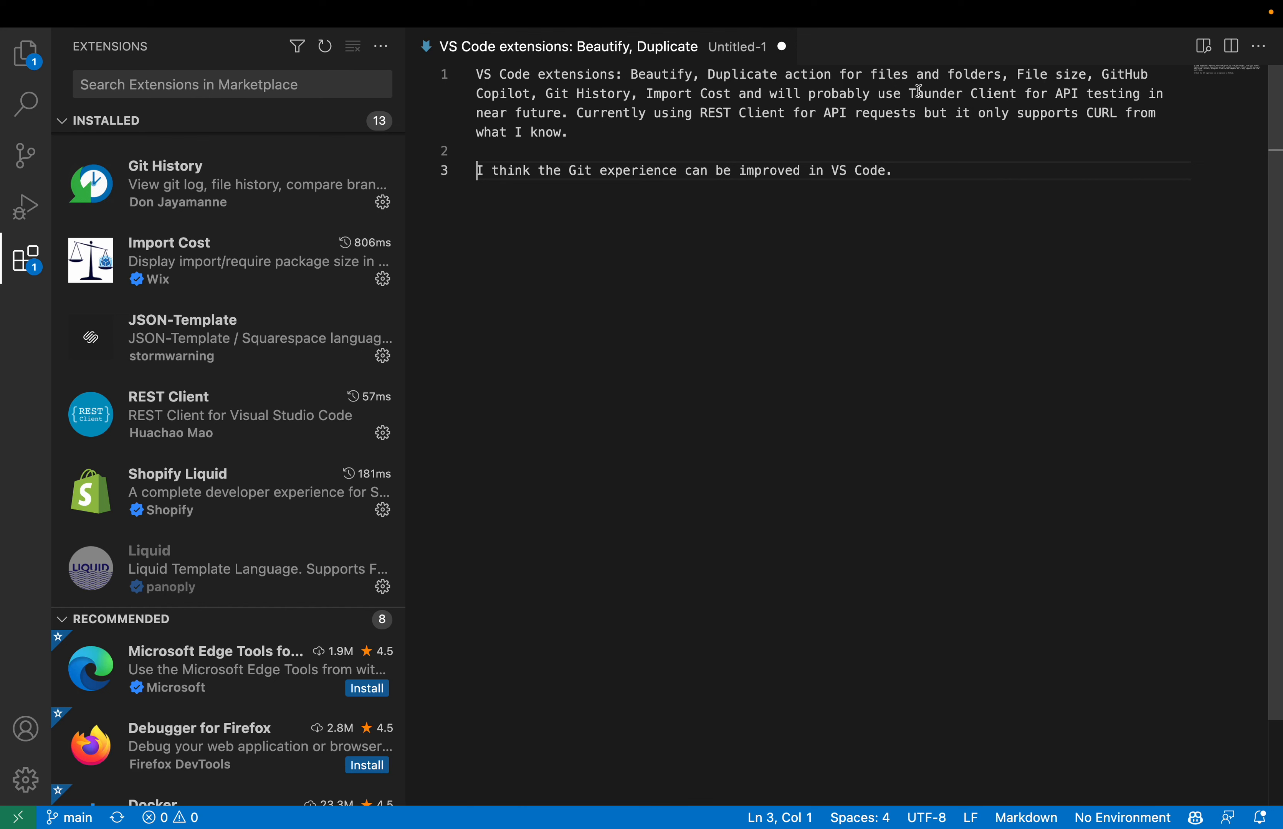
double_click(960, 94)
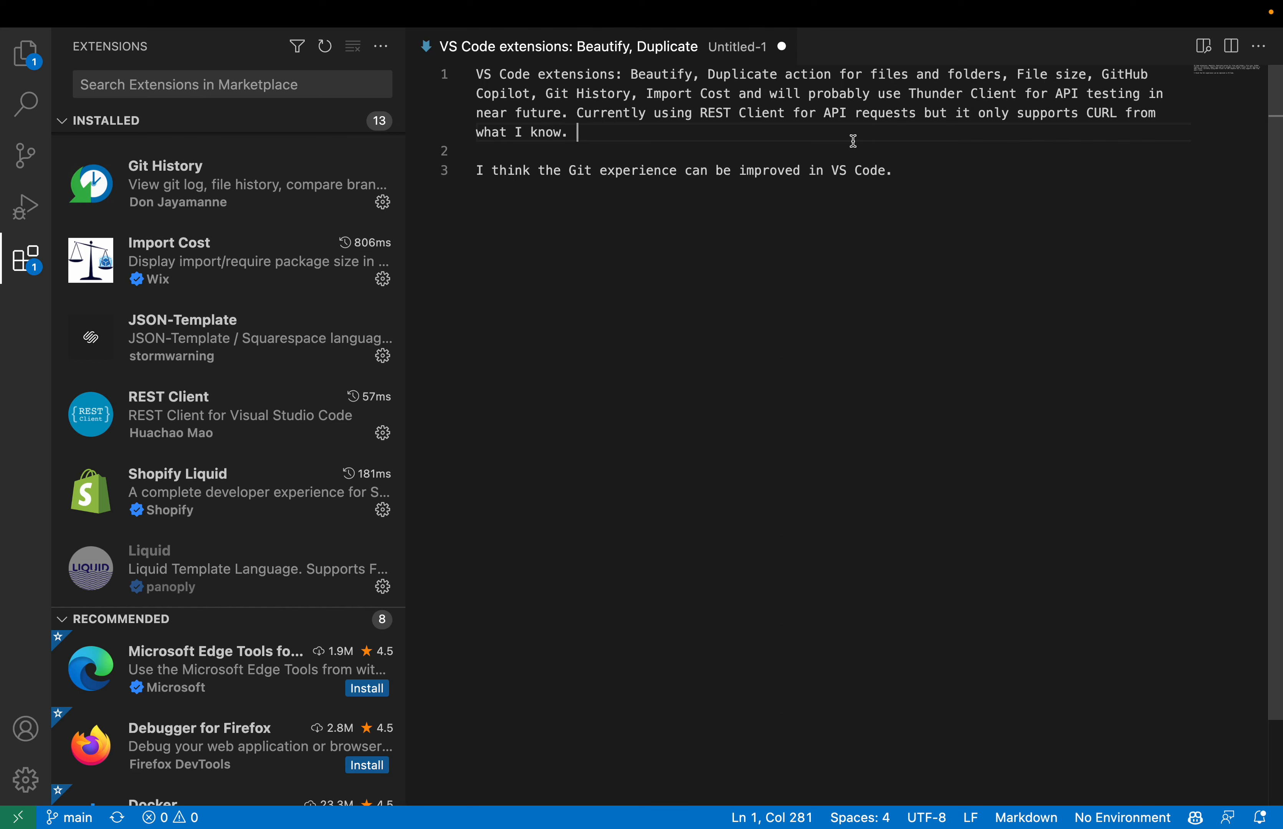
mouse_move(611, 307)
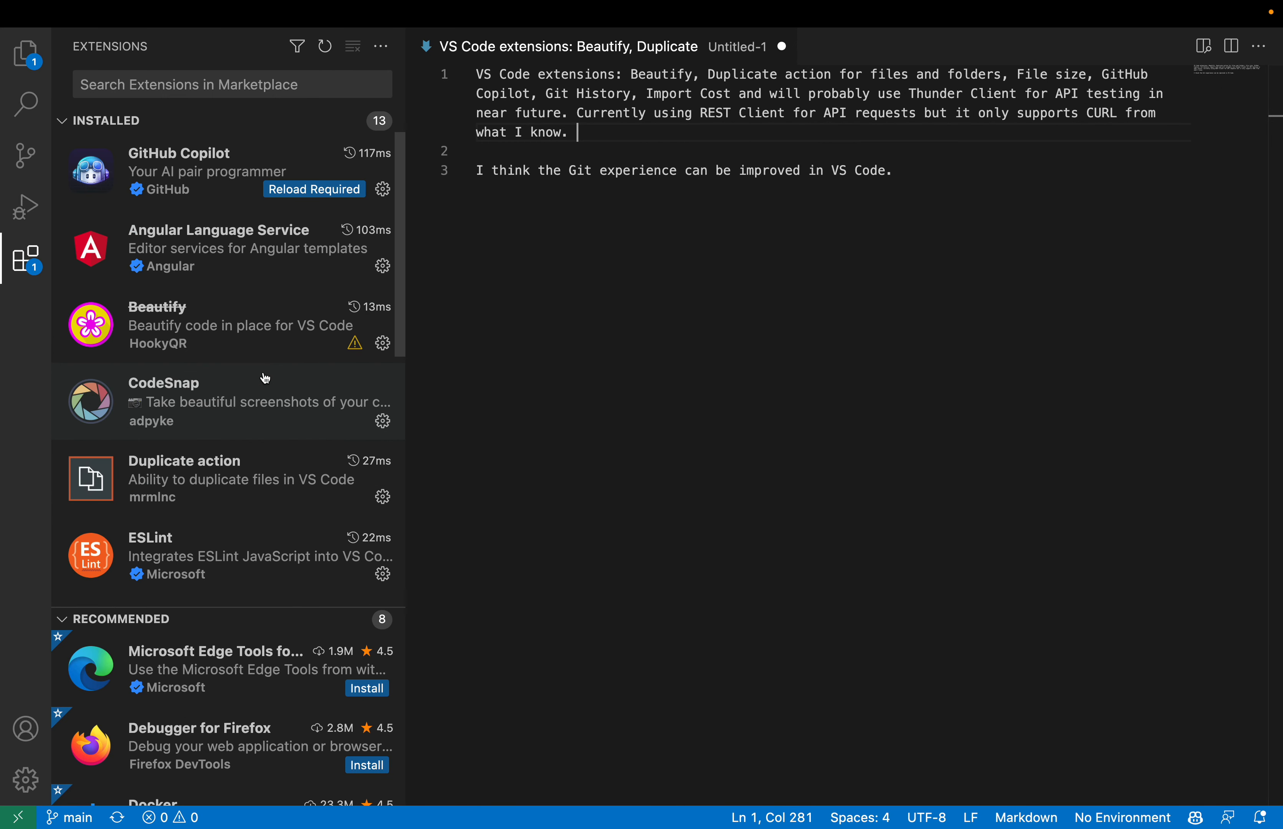
mouse_move(749, 232)
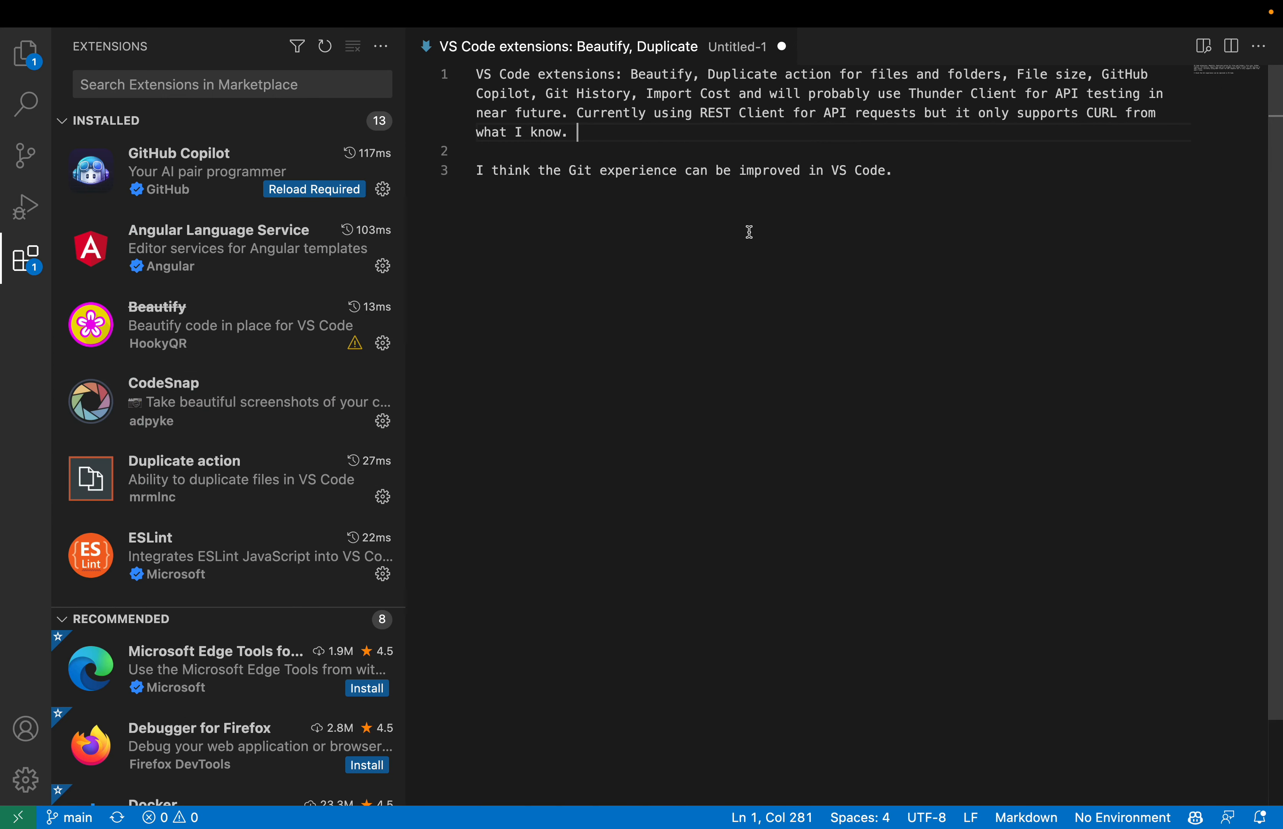
mouse_move(1052, 137)
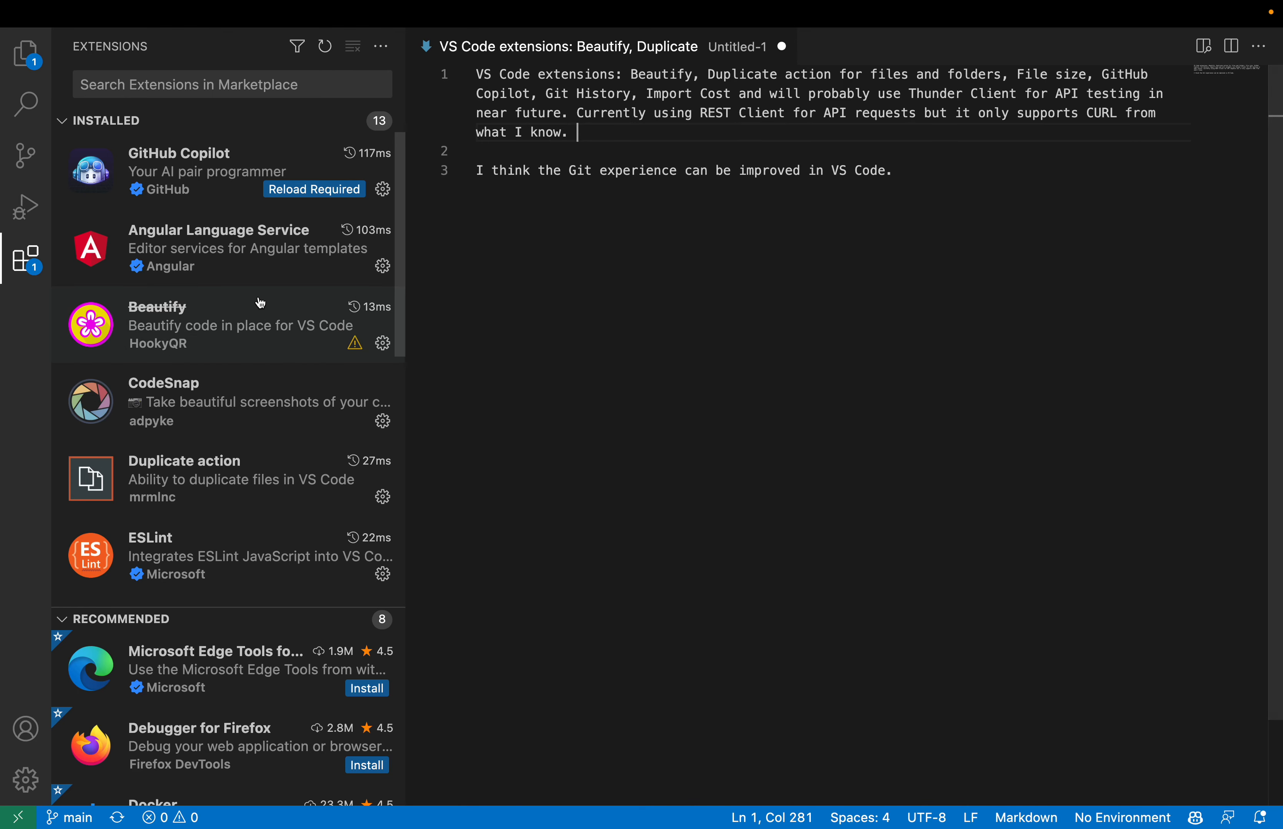
scroll(down, 3)
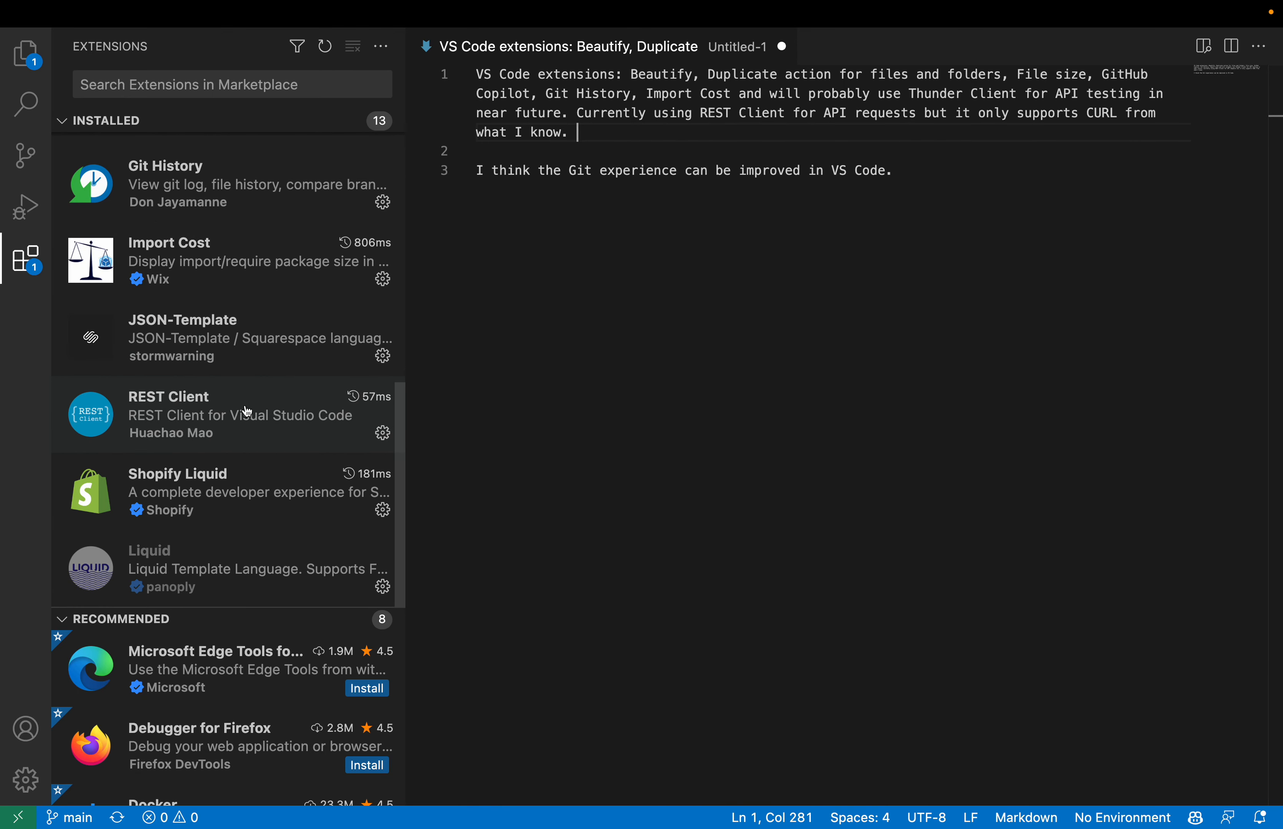
mouse_move(544, 360)
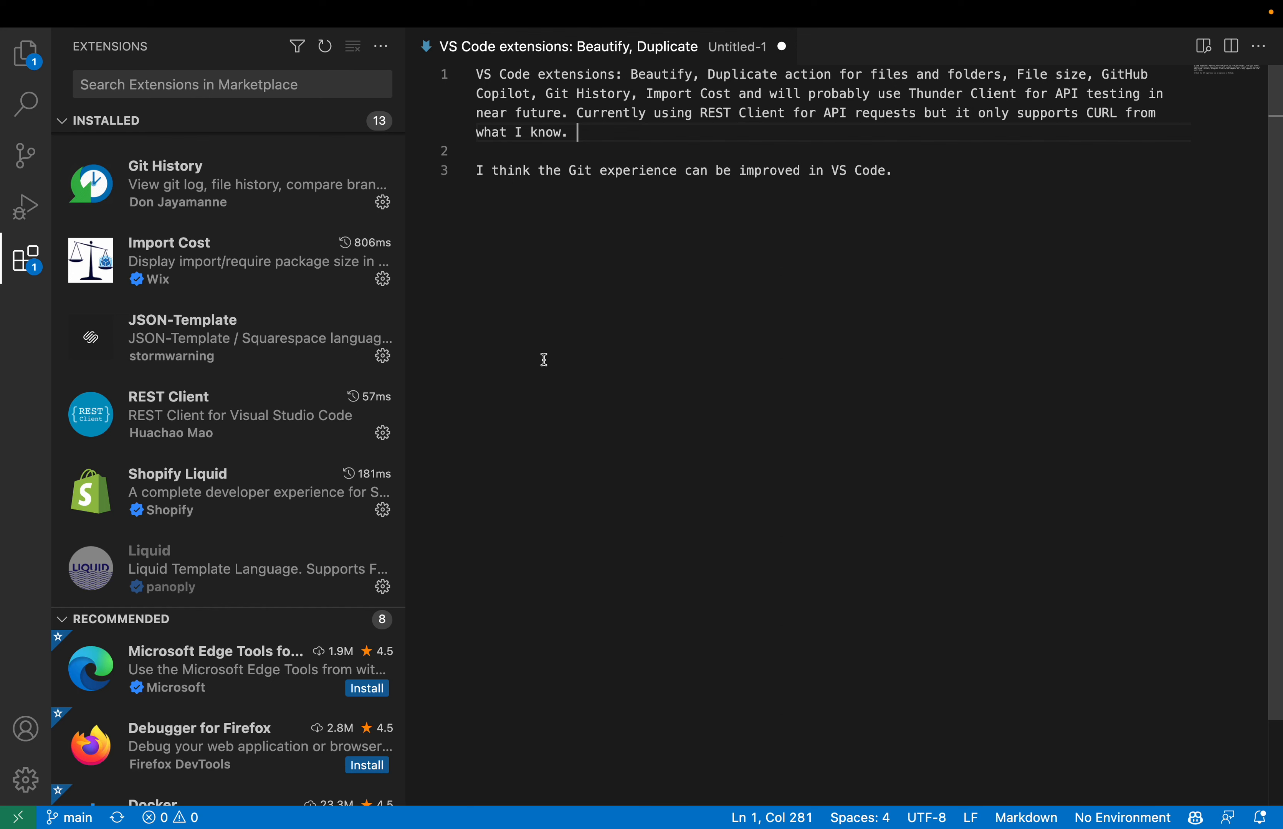
mouse_move(919, 197)
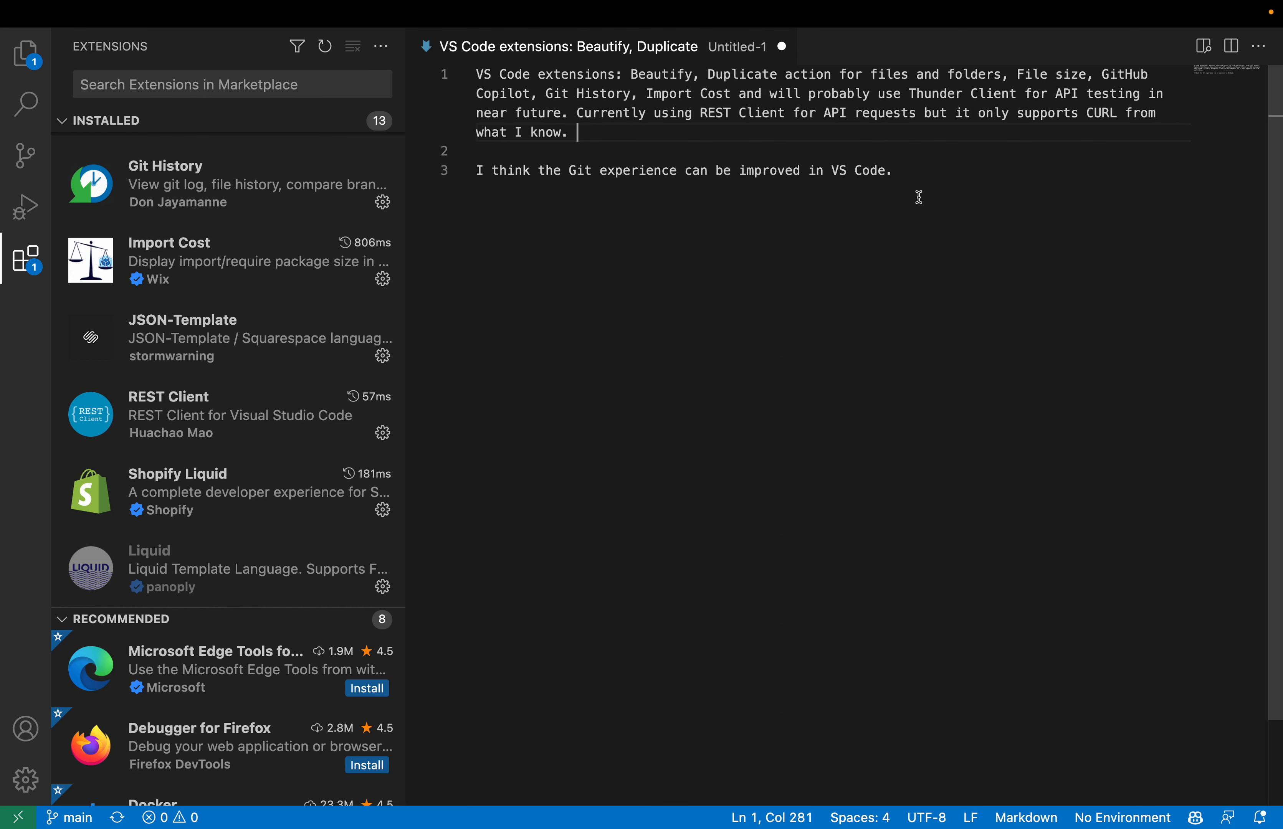
mouse_move(1088, 116)
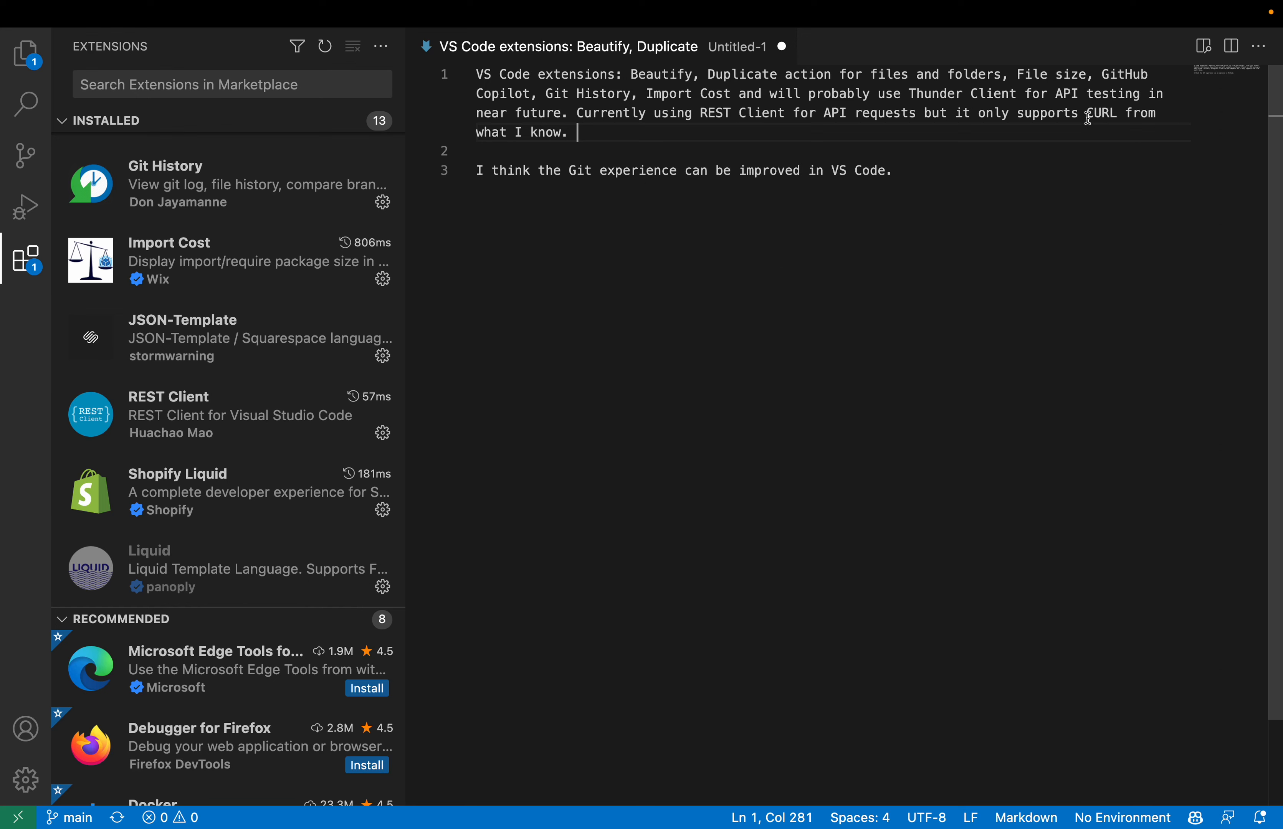
click(573, 151)
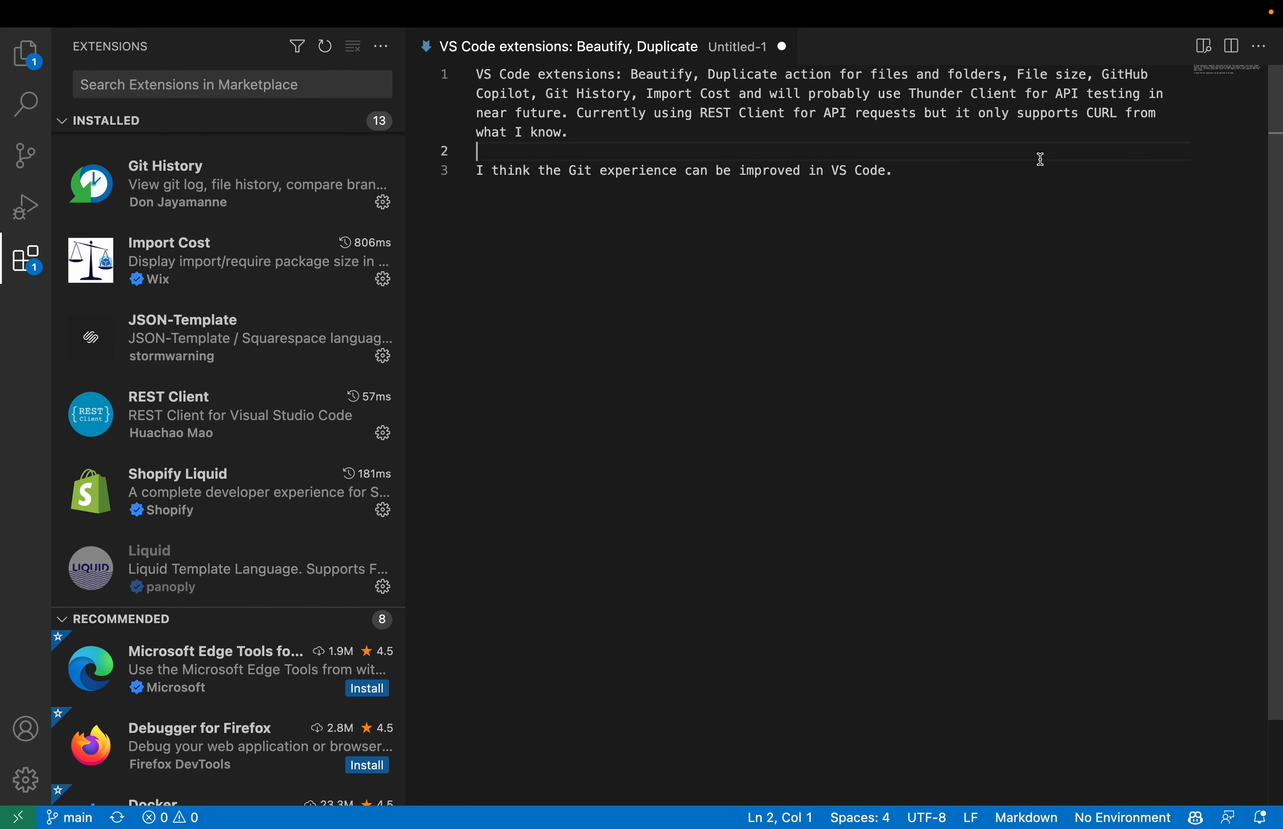
click(841, 170)
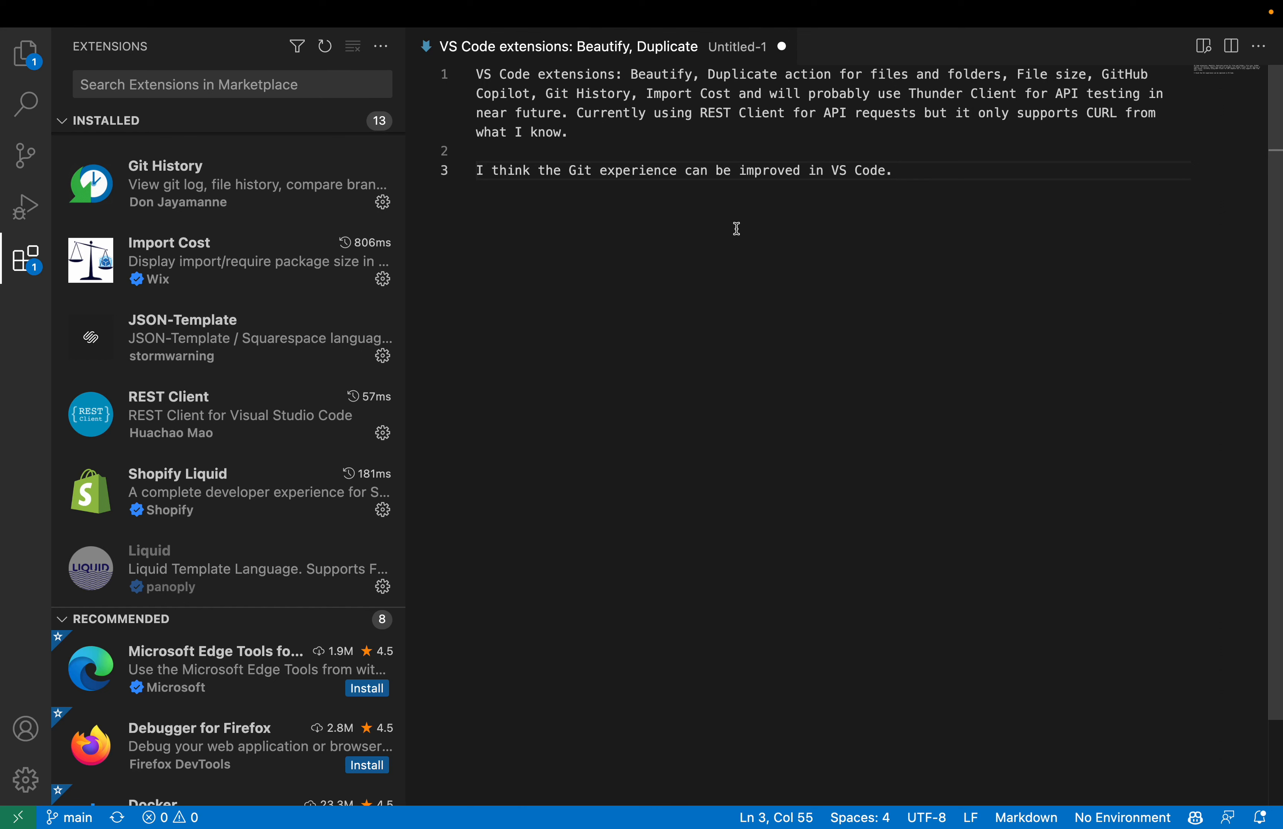
mouse_move(920, 178)
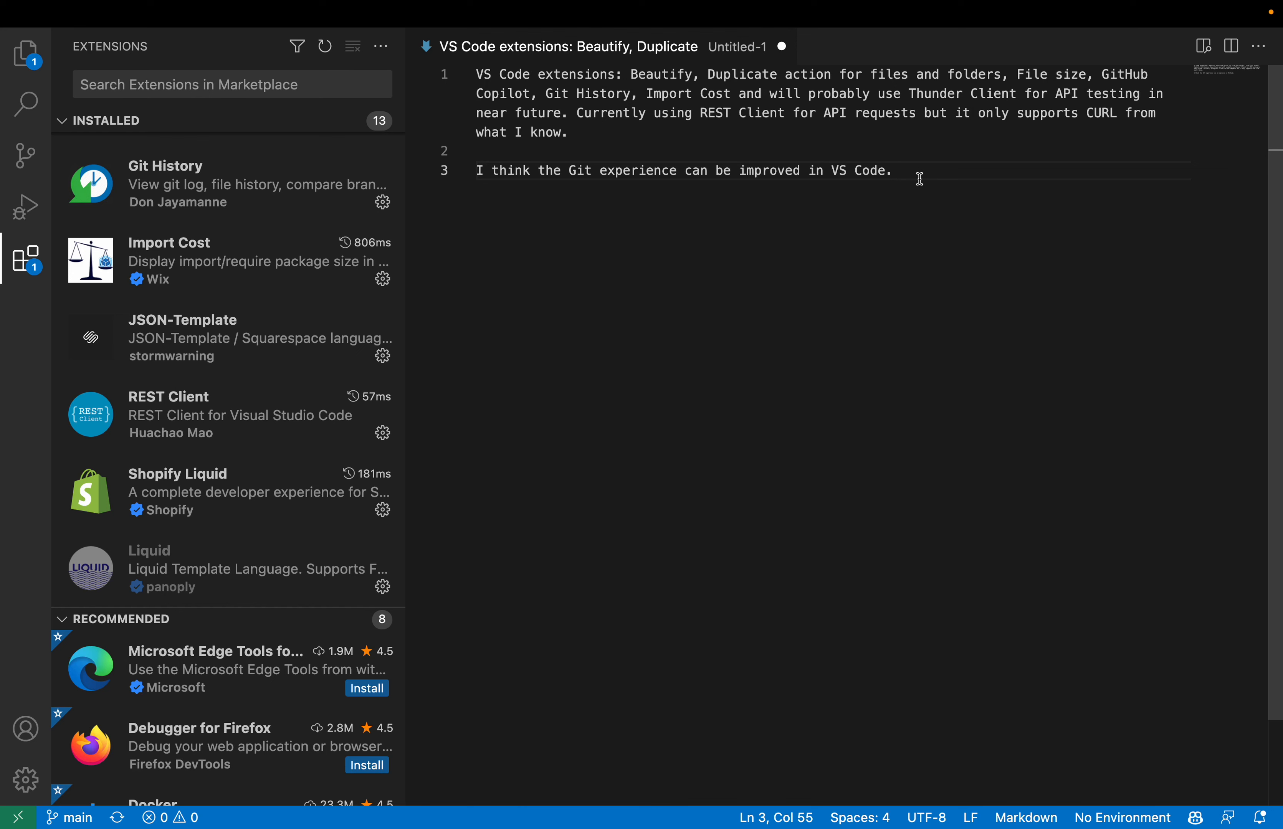
mouse_move(932, 180)
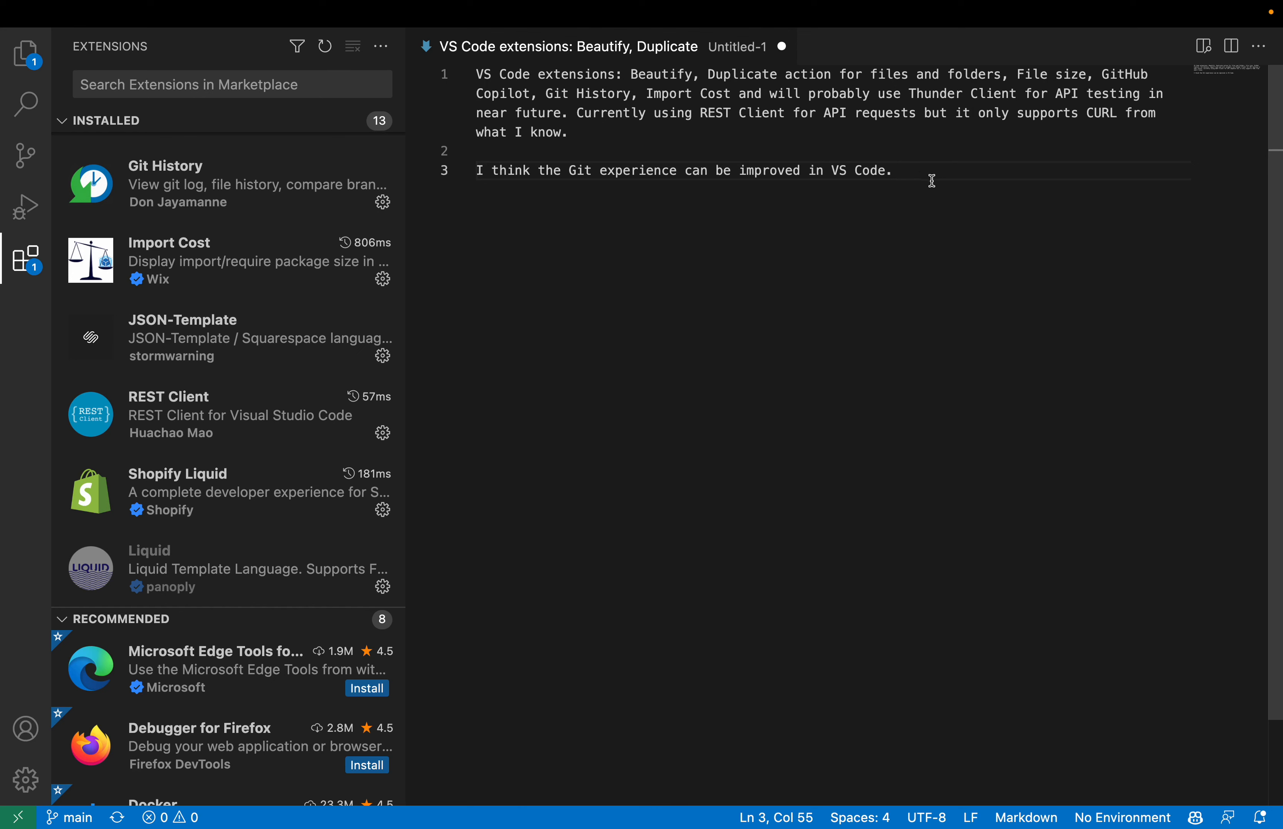
mouse_move(891, 219)
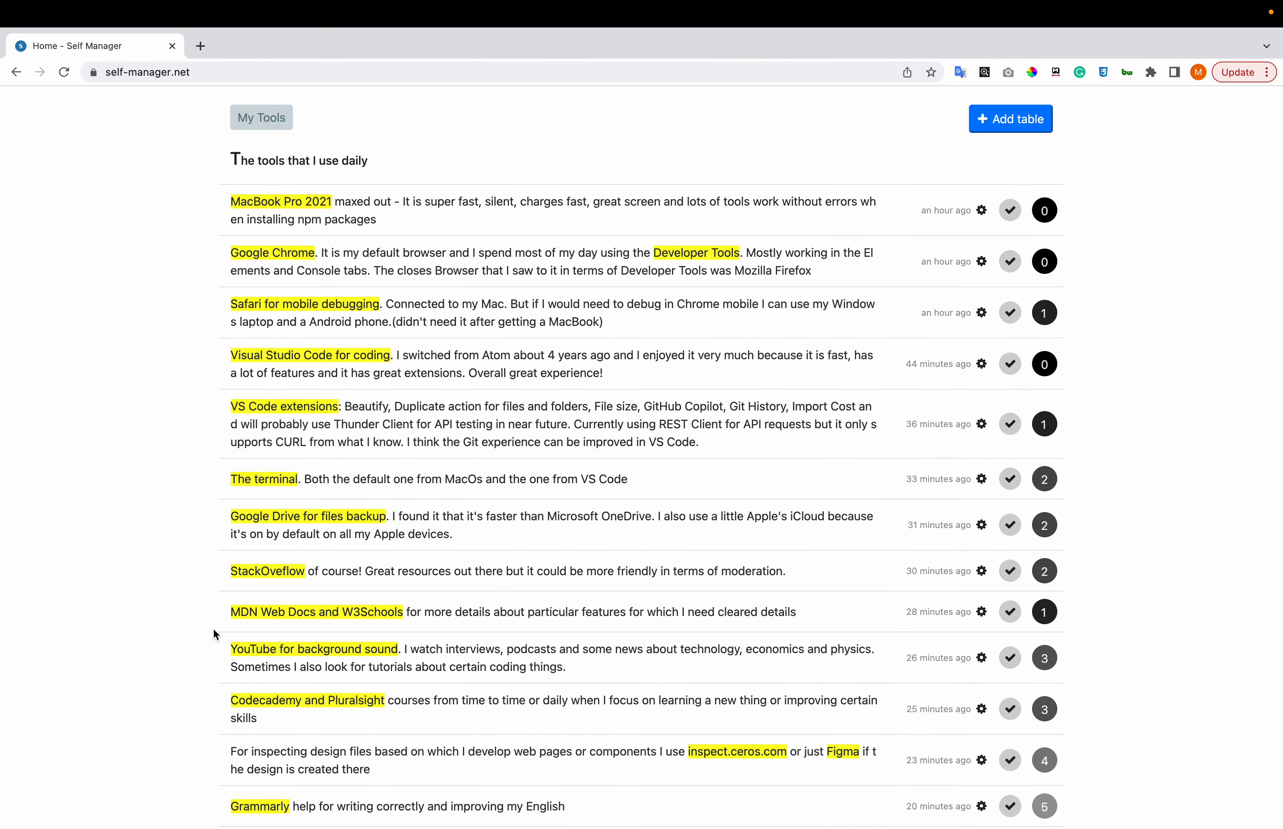
- Scroll the My Tools table down to its last entry, the self-manager.net web app
scroll(down, 3)
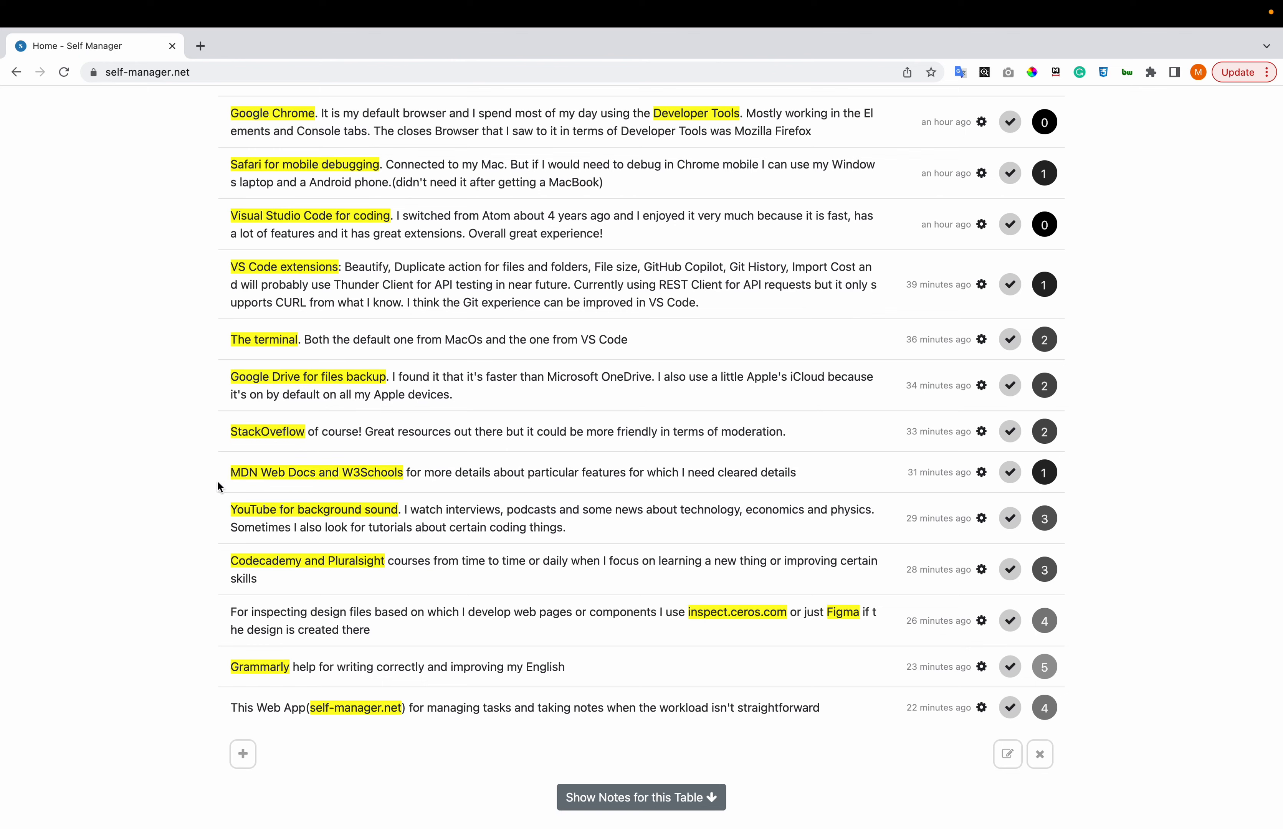
mouse_move(219, 509)
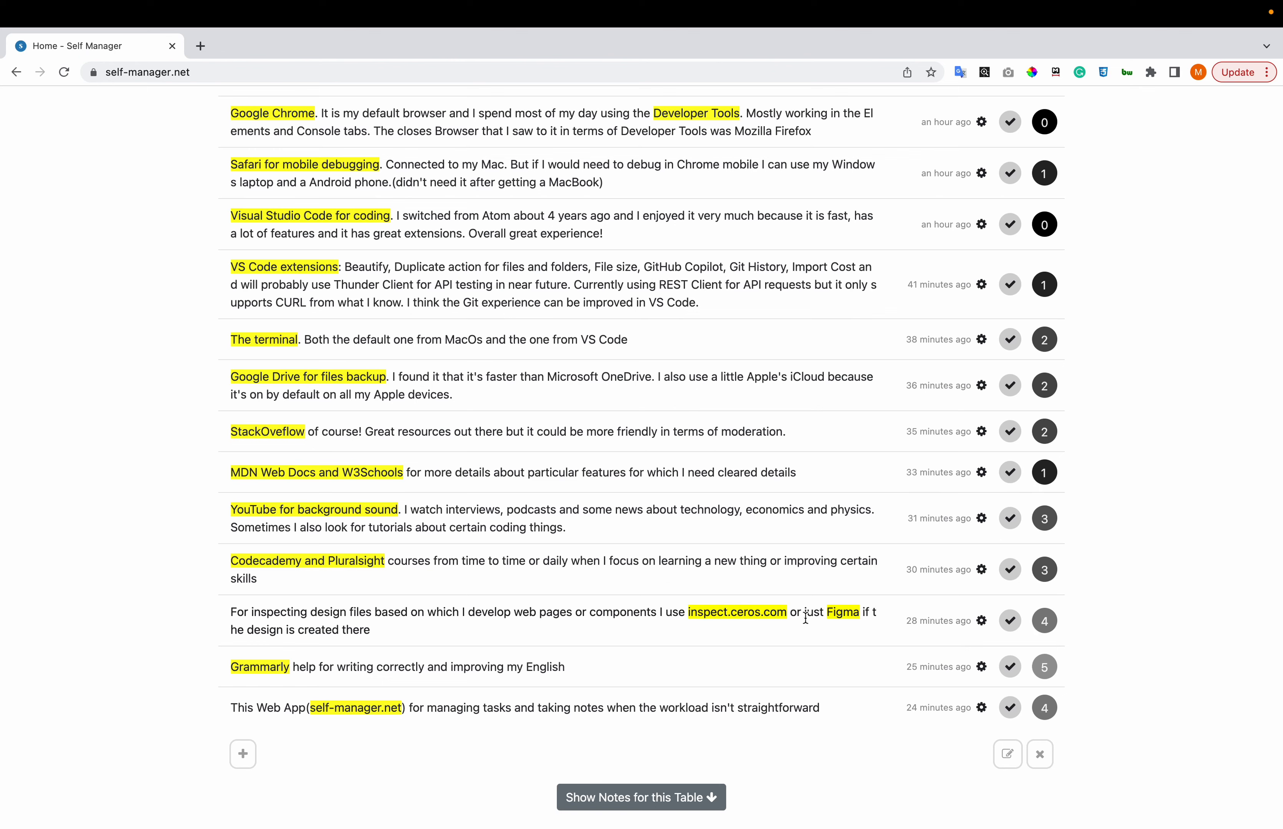
mouse_move(819, 619)
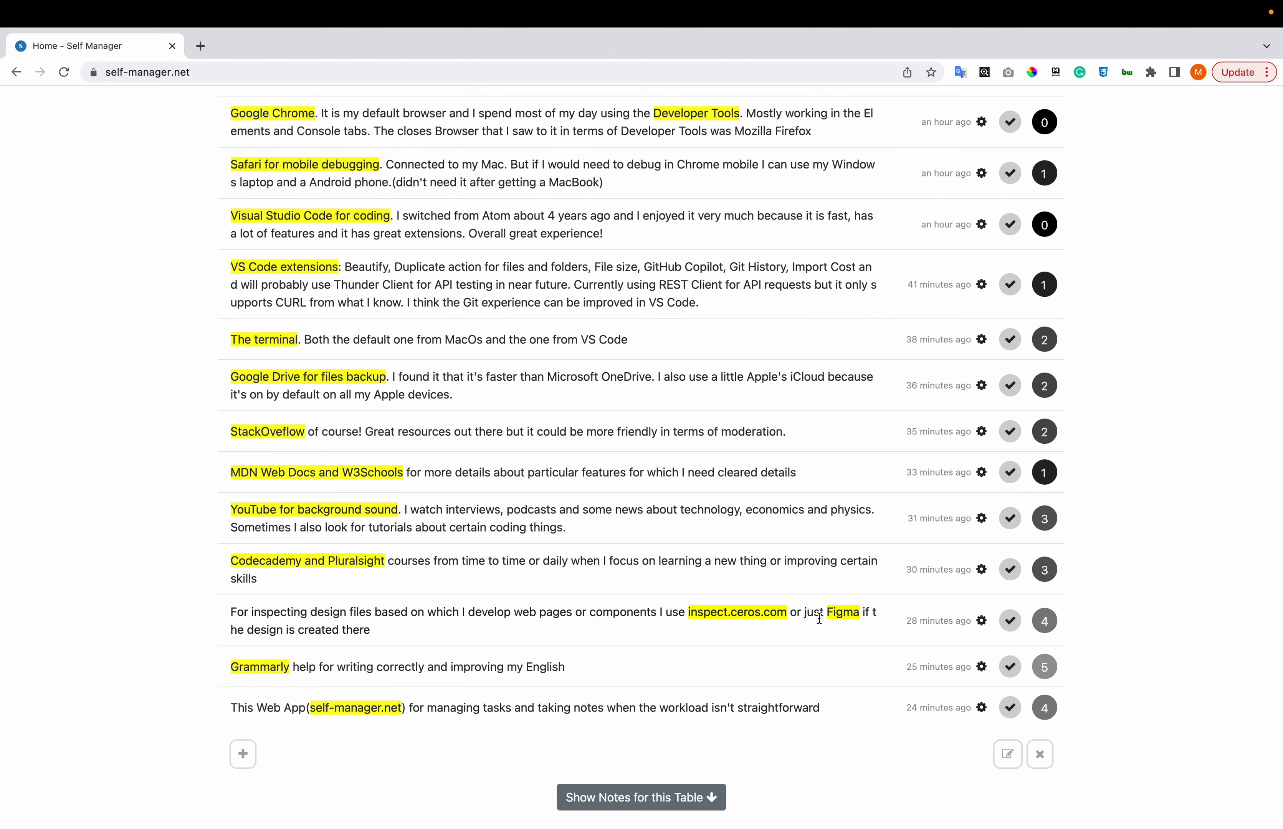